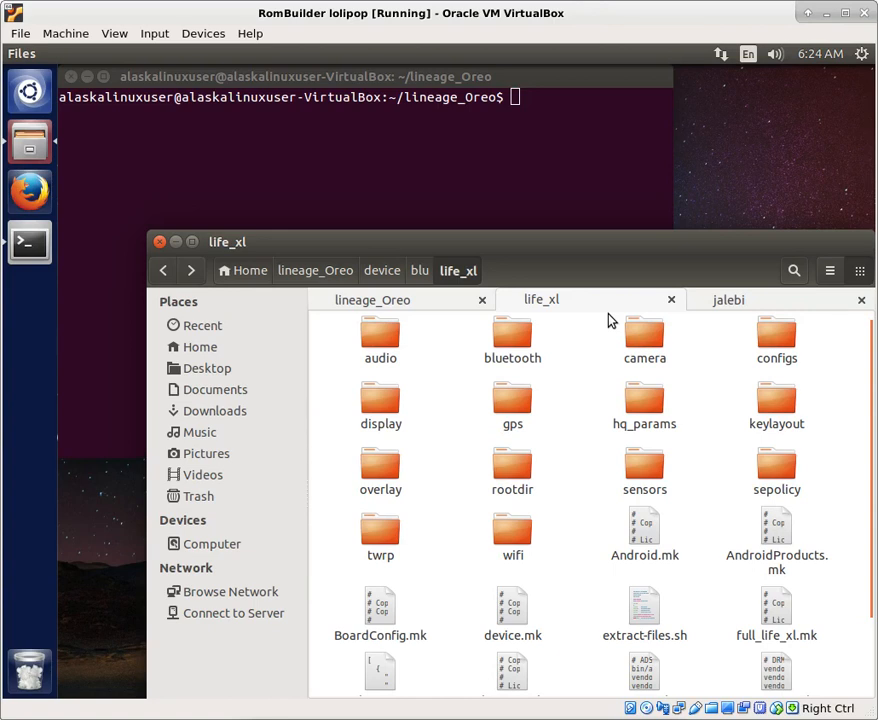
{"action": "mouse_move", "coordinate": [756, 408]}
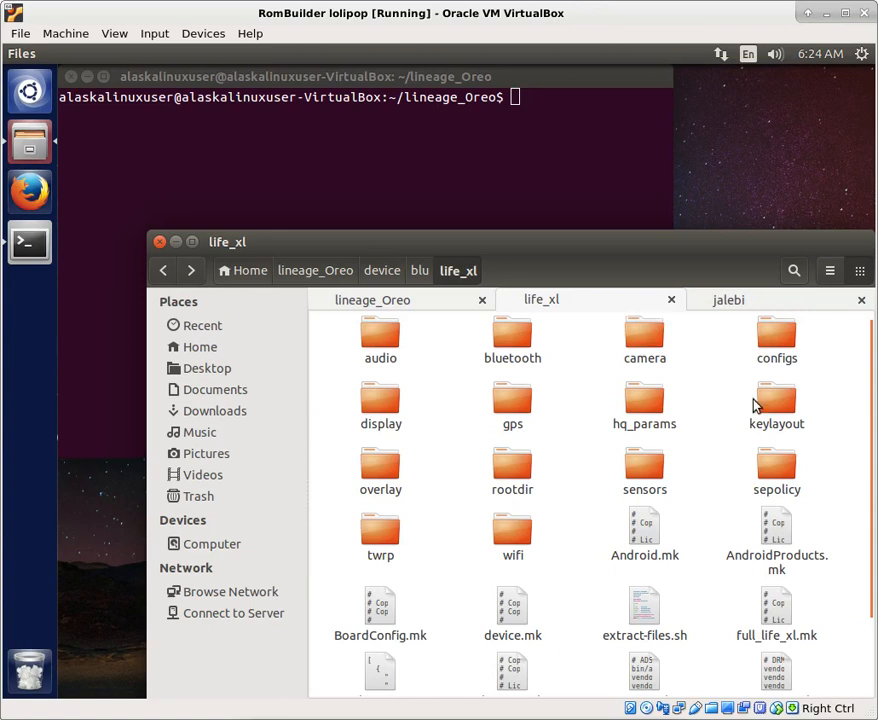
{"action": "mouse_move", "coordinate": [778, 304]}
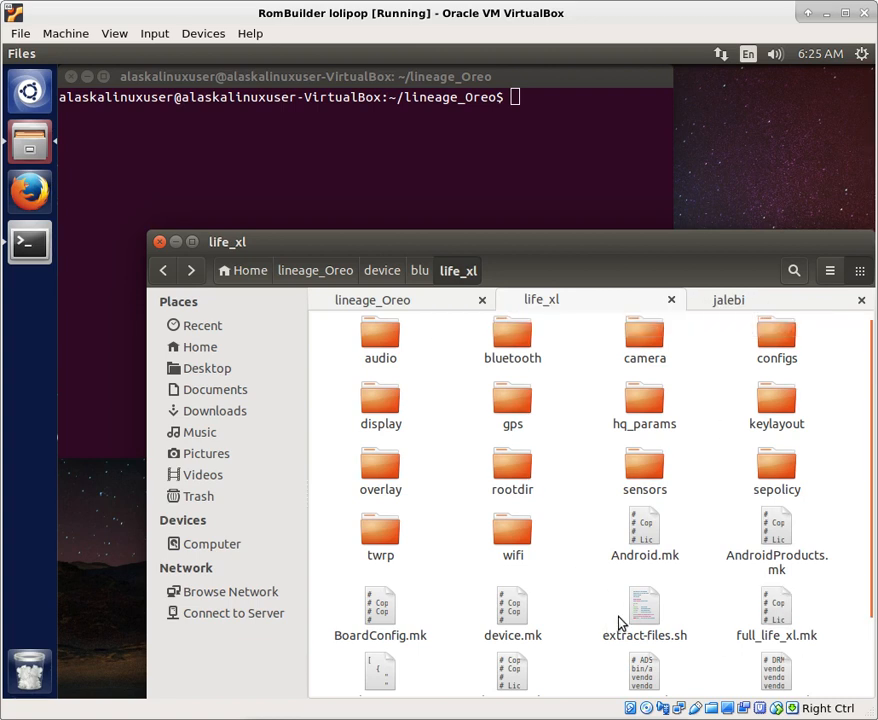
{"action": "mouse_move", "coordinate": [588, 566]}
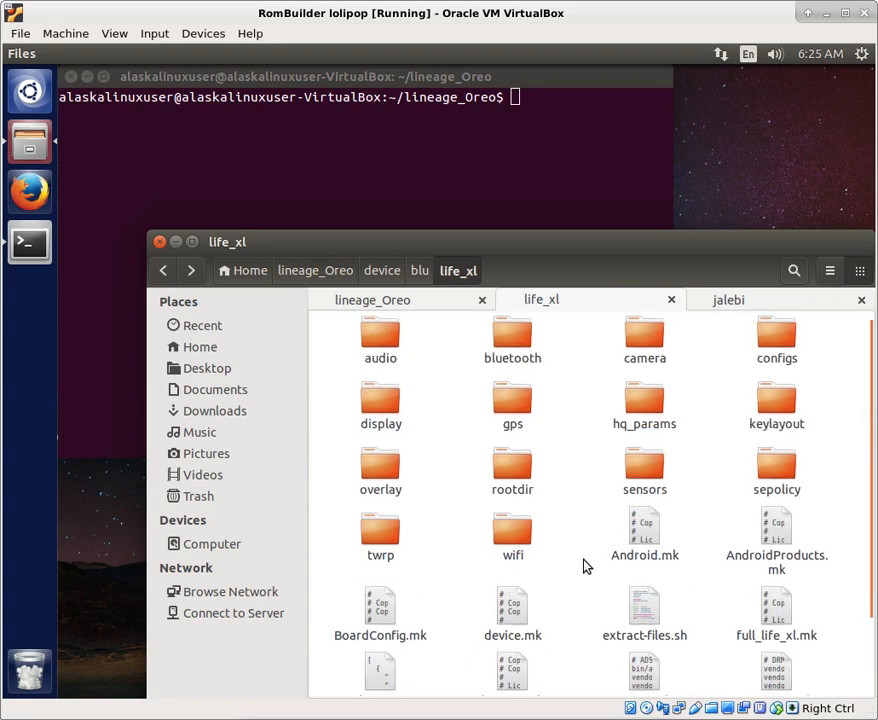
Show the jalebi device folder in Files and scroll through its subfolders and makefiles
{"action": "scroll", "scroll_direction": "down", "scroll_amount": 3}
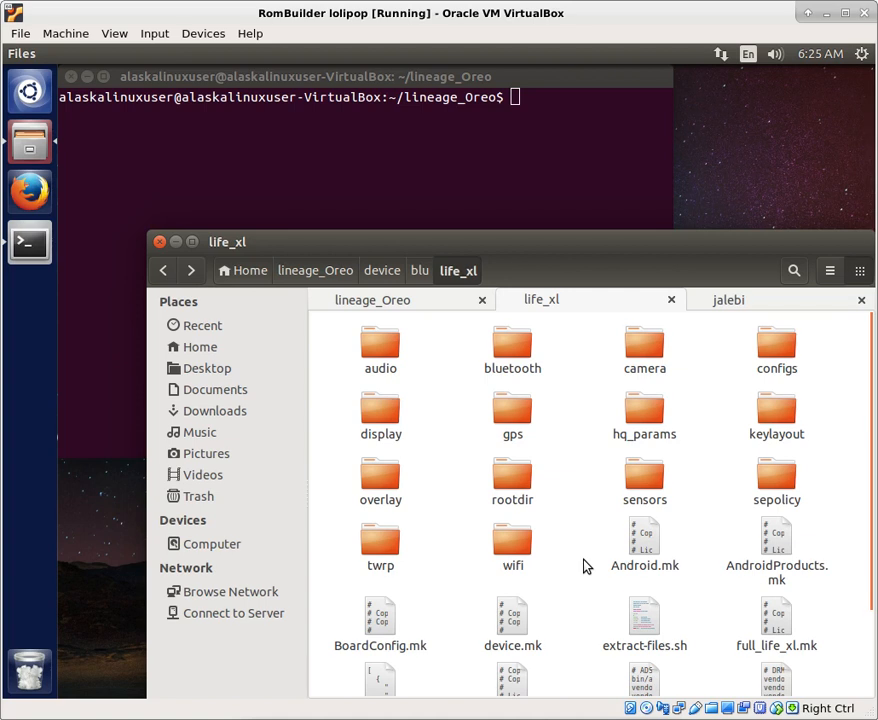
{"action": "mouse_move", "coordinate": [740, 300]}
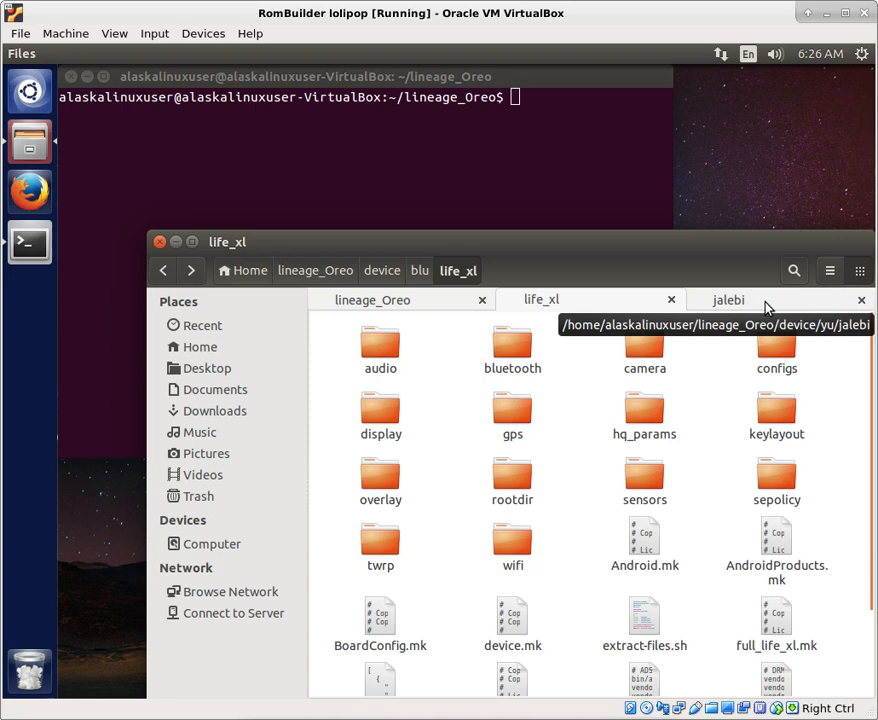
{"action": "left_click", "coordinate": [728, 300]}
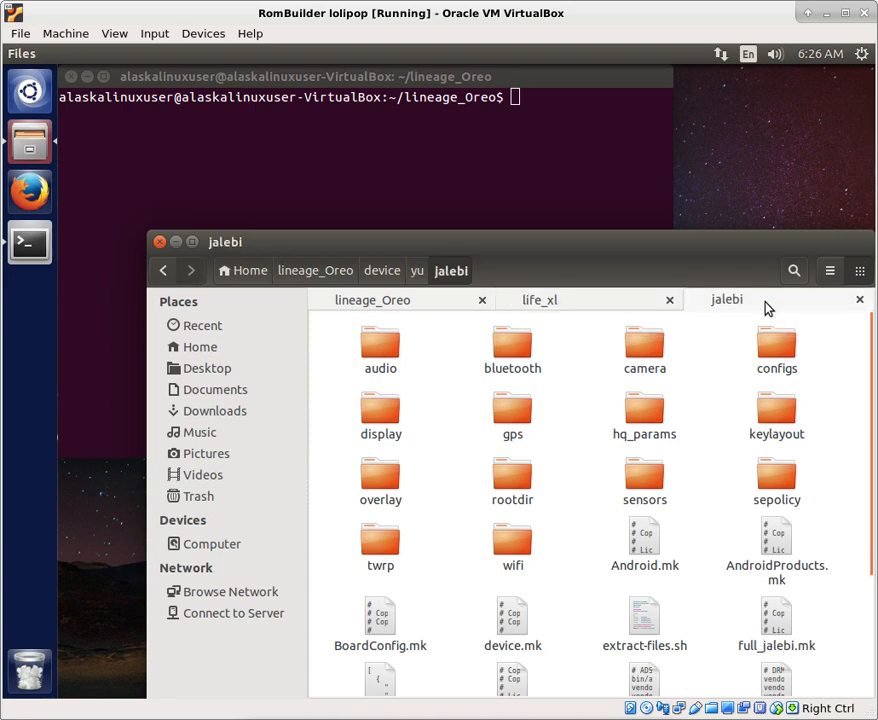
{"action": "scroll", "scroll_direction": "down", "scroll_amount": 3}
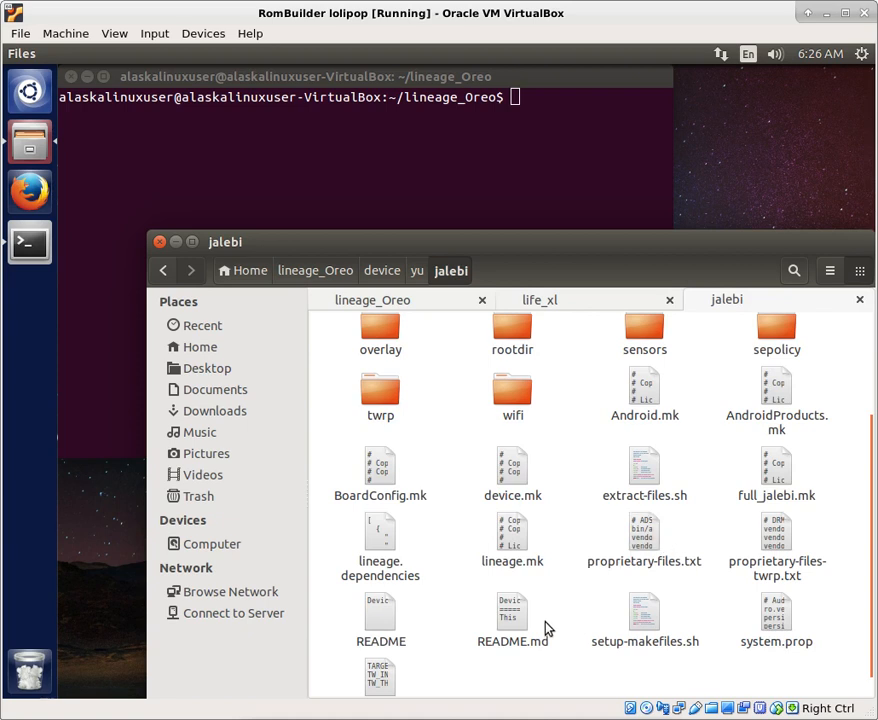
{"action": "scroll", "scroll_direction": "down", "scroll_amount": 3}
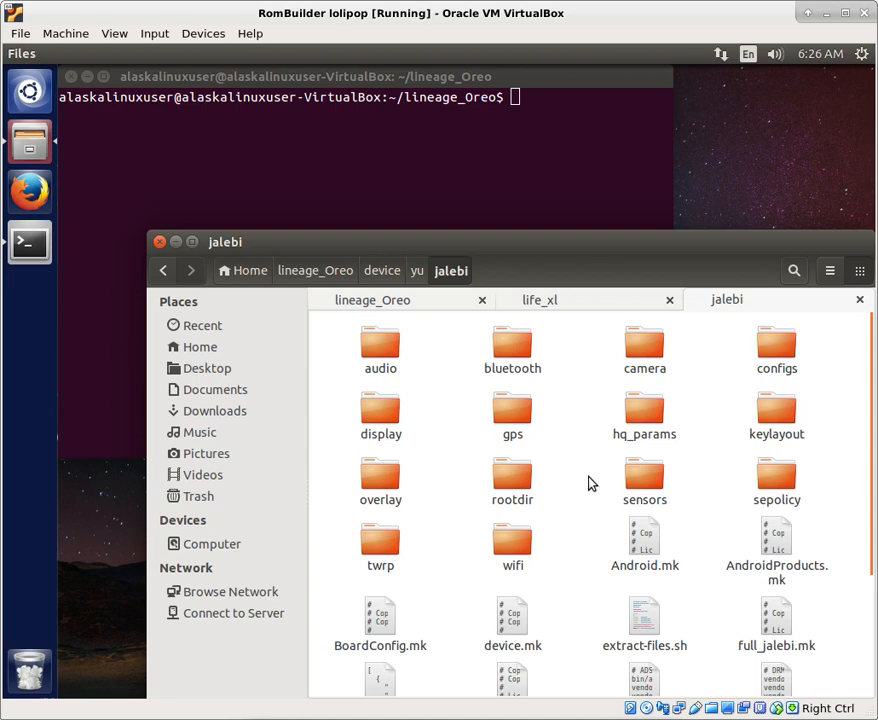
{"action": "scroll", "scroll_direction": "down", "scroll_amount": 3}
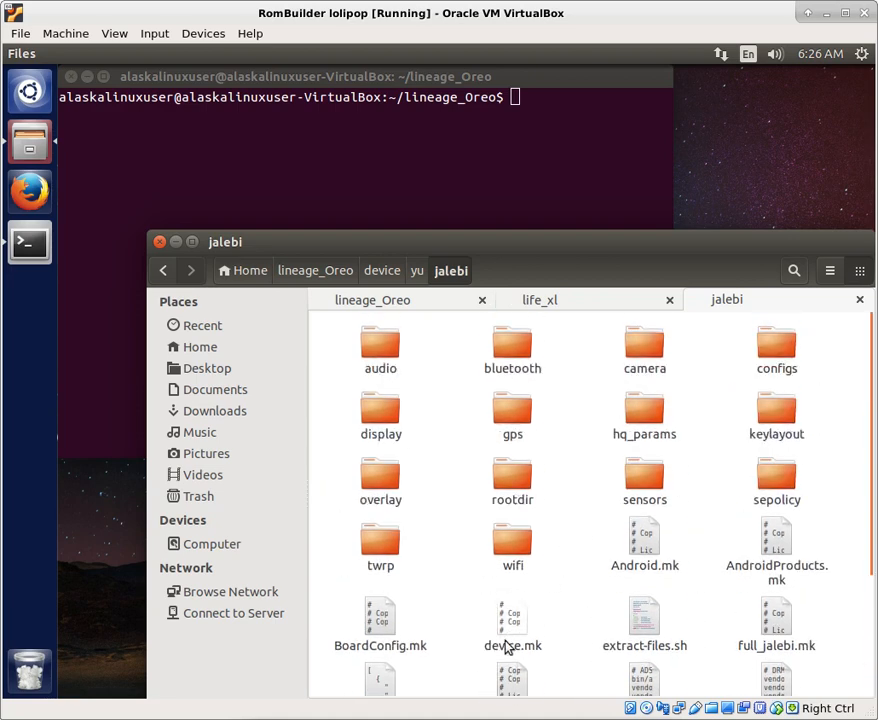
Open jalebi's device.mk in gedit and read down to the camera, Dalvik and display sections
{"action": "double_click", "coordinate": [512, 624]}
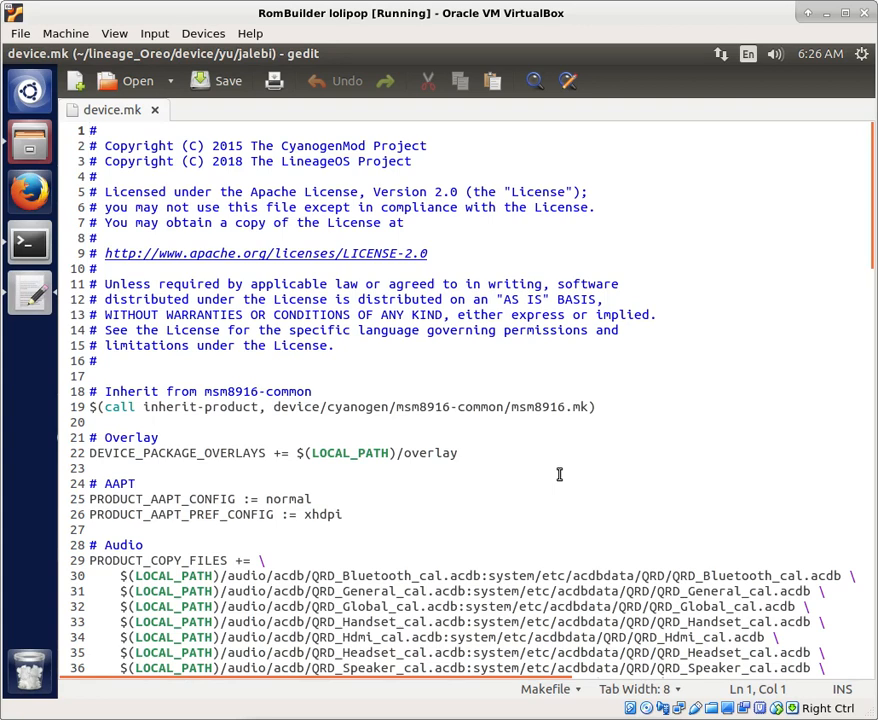
{"action": "scroll", "scroll_direction": "down", "scroll_amount": 3}
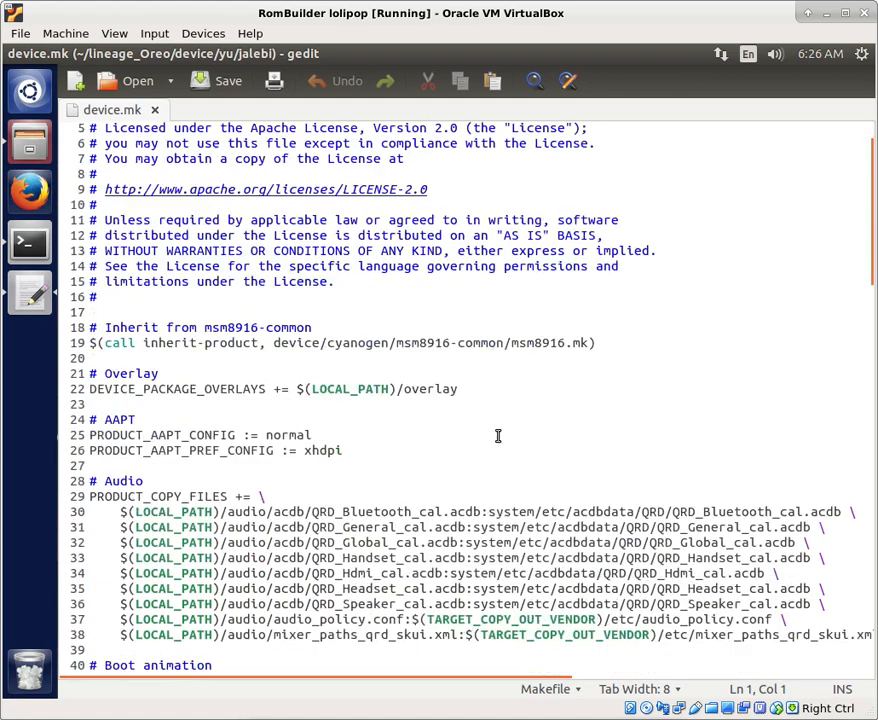
{"action": "mouse_move", "coordinate": [474, 444]}
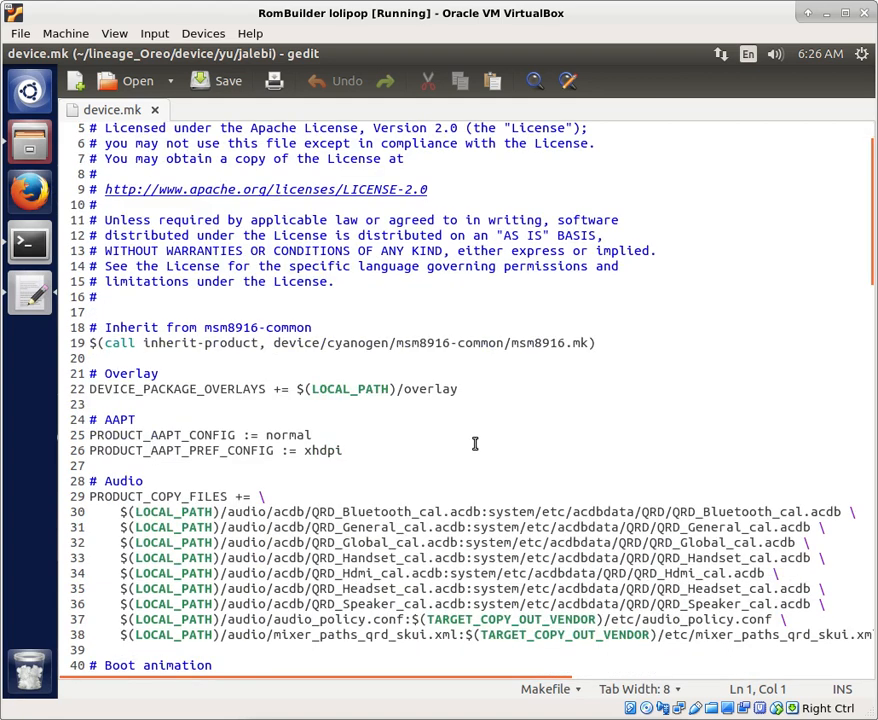
{"action": "mouse_move", "coordinate": [84, 236]}
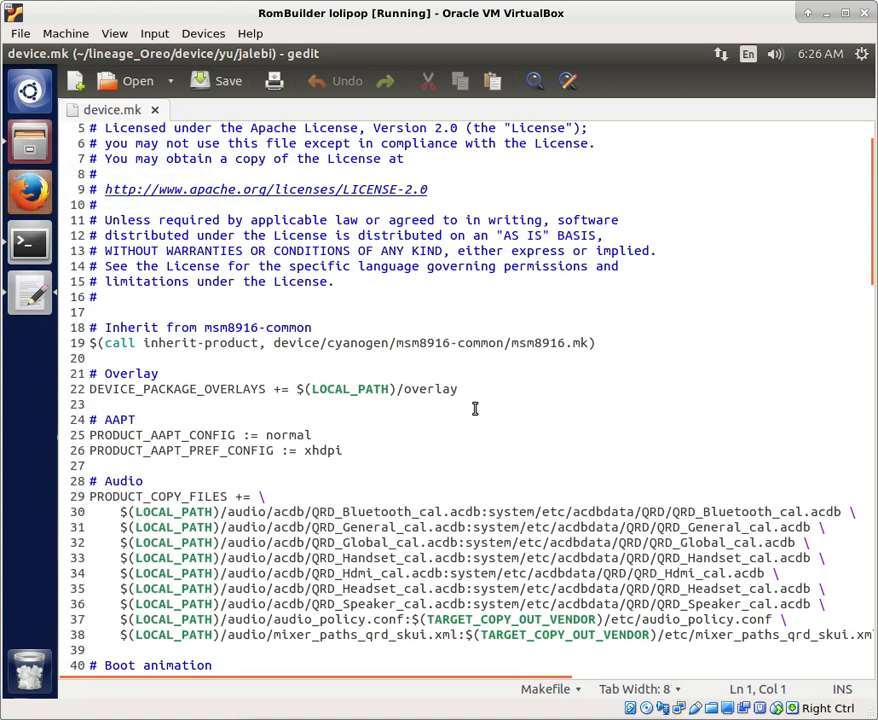
{"action": "mouse_move", "coordinate": [490, 428]}
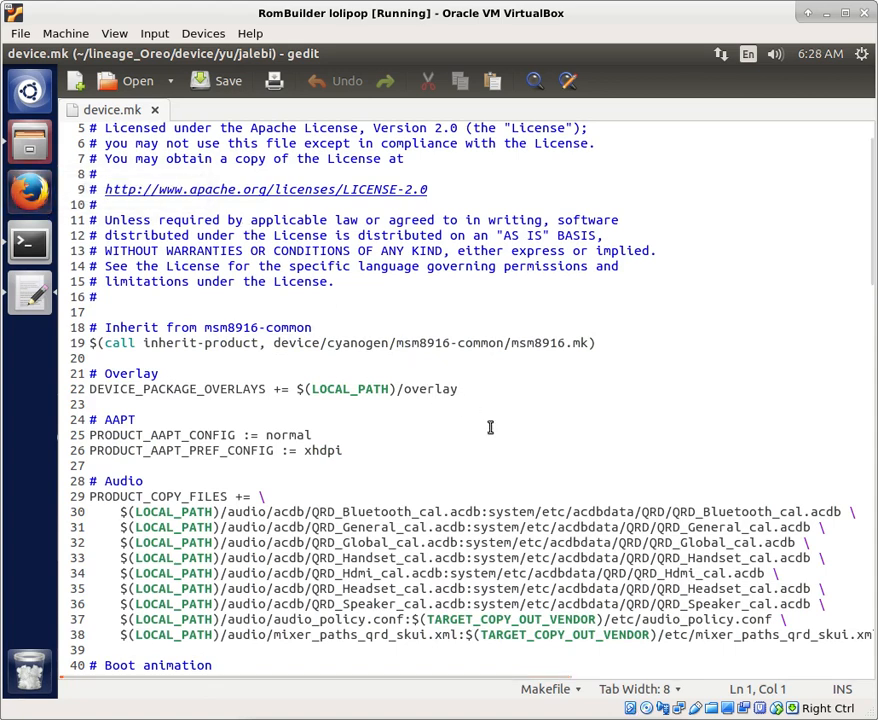
{"action": "scroll", "scroll_direction": "down", "scroll_amount": 3}
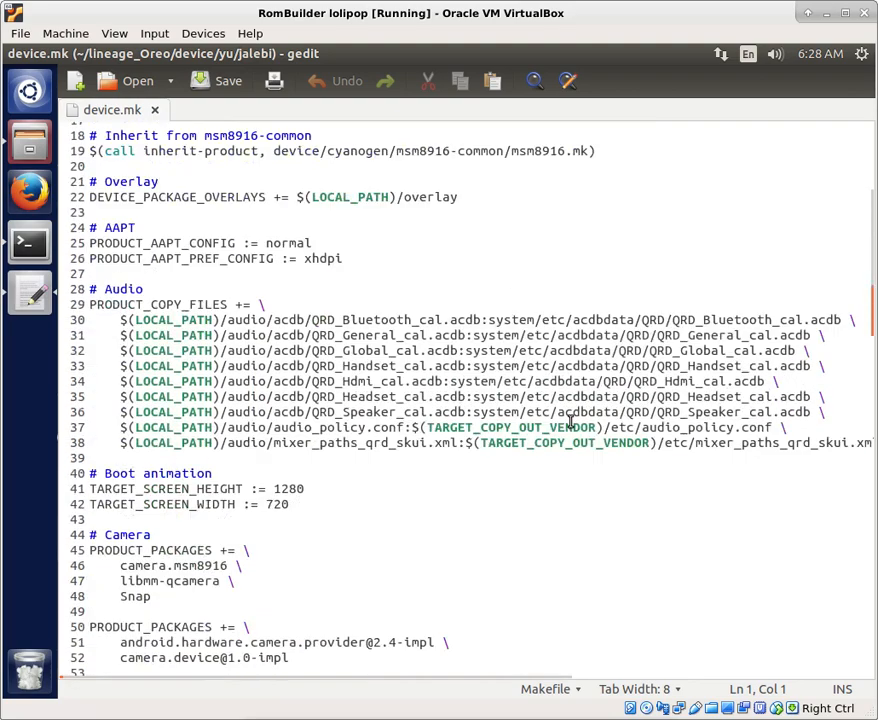
{"action": "scroll", "scroll_direction": "down", "scroll_amount": 3}
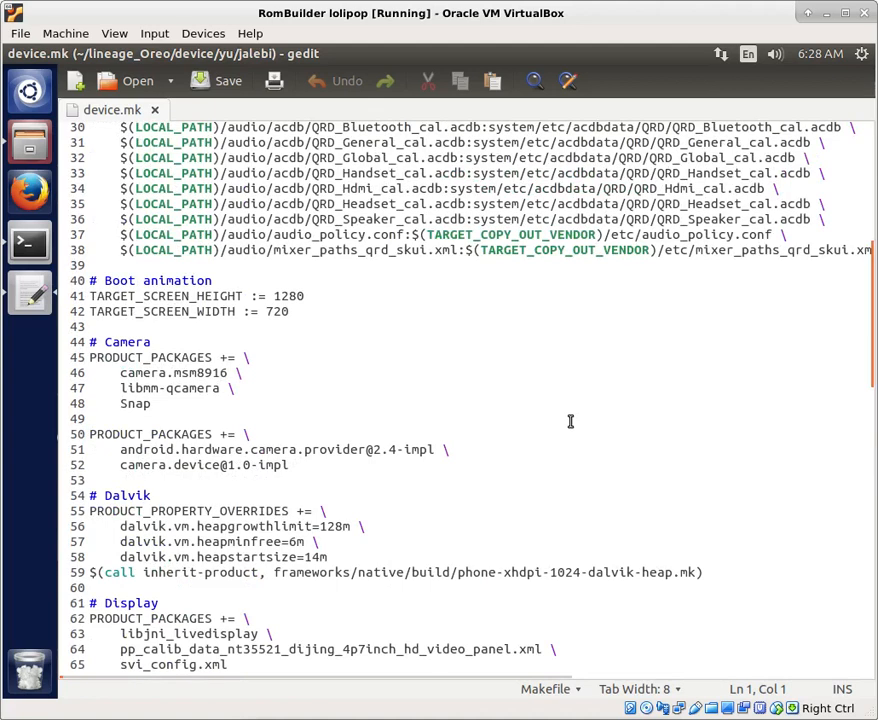
{"action": "left_click", "coordinate": [284, 464]}
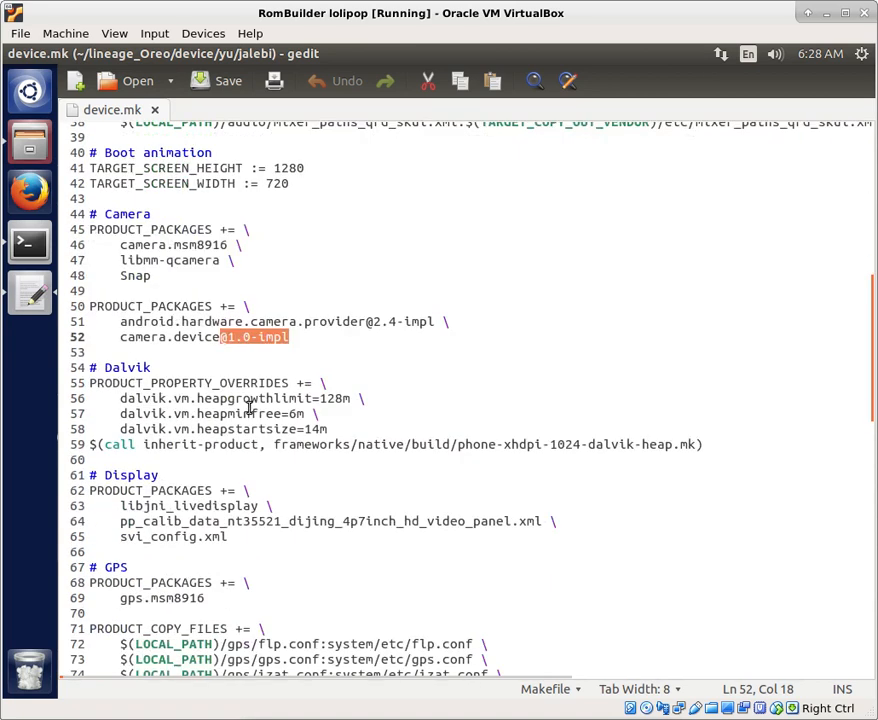
{"action": "scroll", "scroll_direction": "down", "scroll_amount": 3}
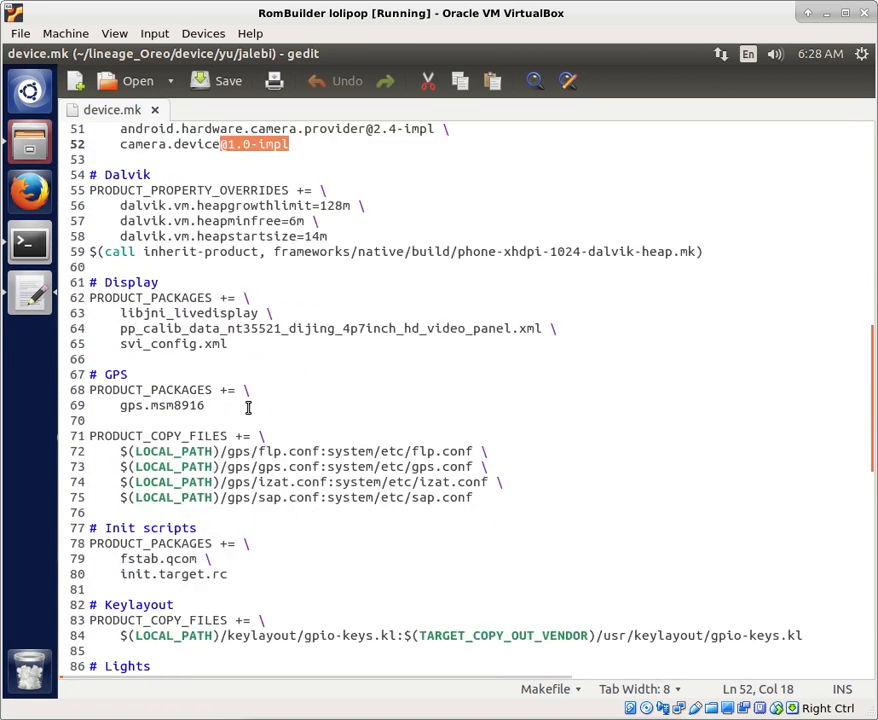
{"action": "scroll", "scroll_direction": "down", "scroll_amount": 3}
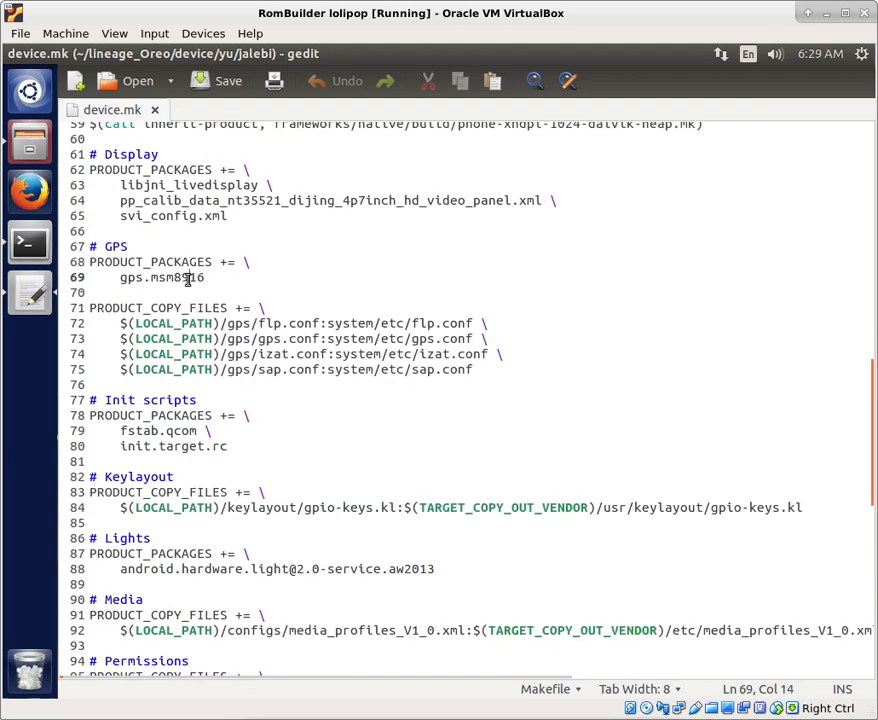
{"action": "double_click", "coordinate": [176, 276]}
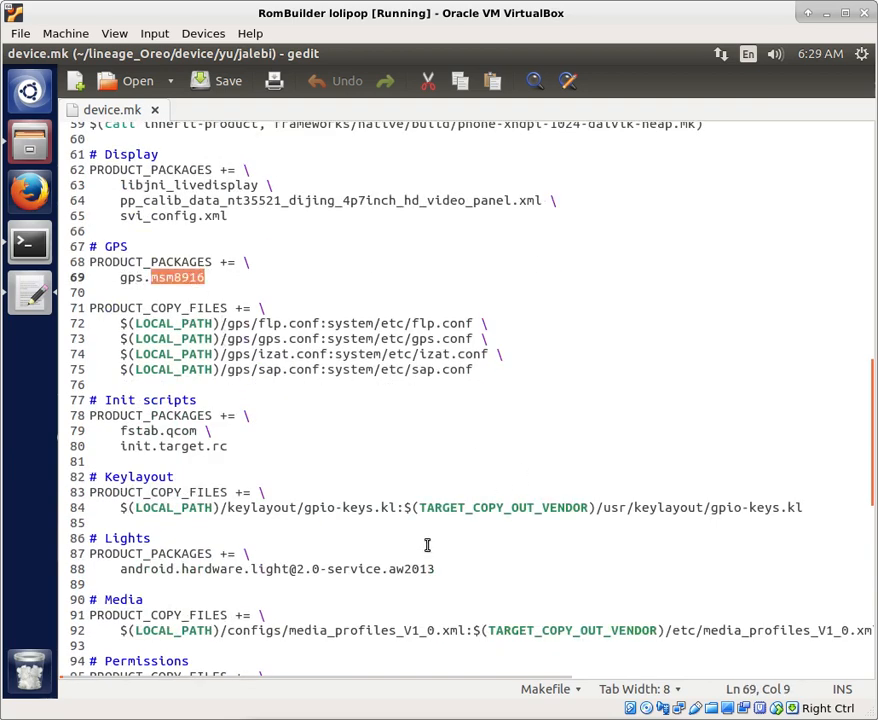
{"action": "triple_click", "coordinate": [276, 568]}
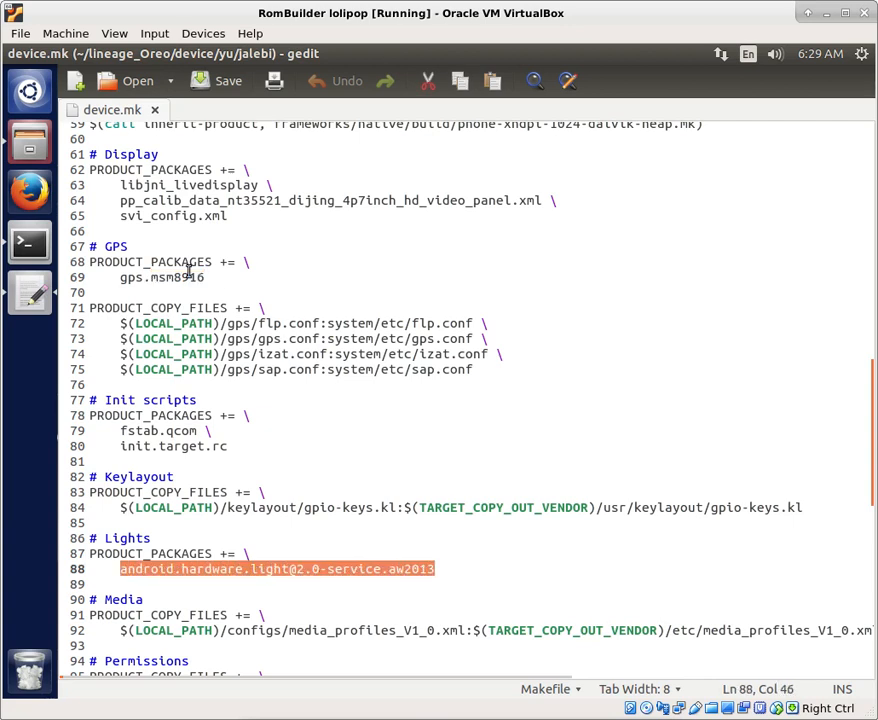
{"action": "mouse_move", "coordinate": [272, 580]}
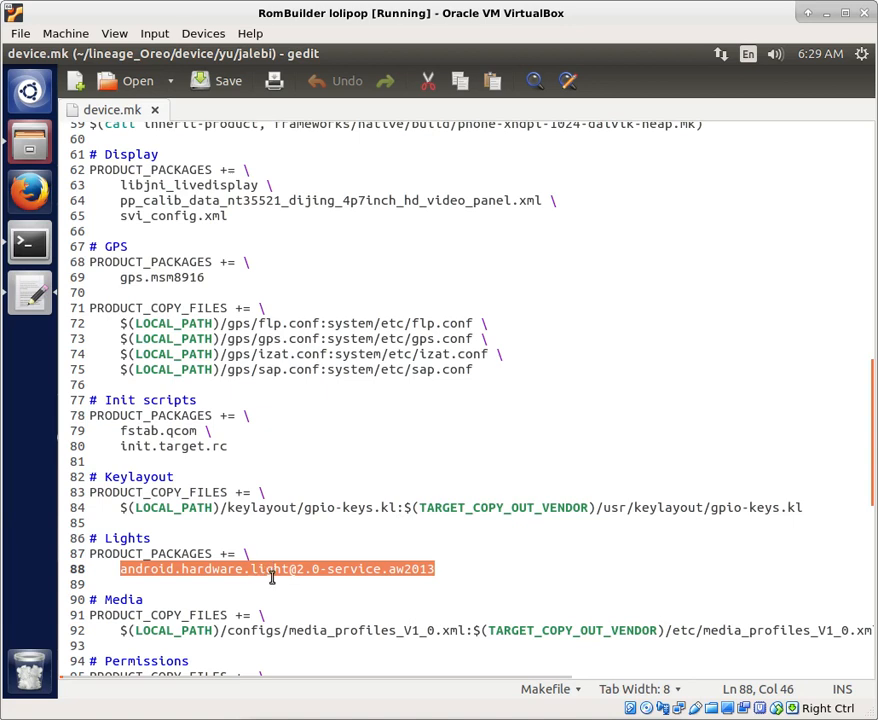
{"action": "mouse_move", "coordinate": [350, 572]}
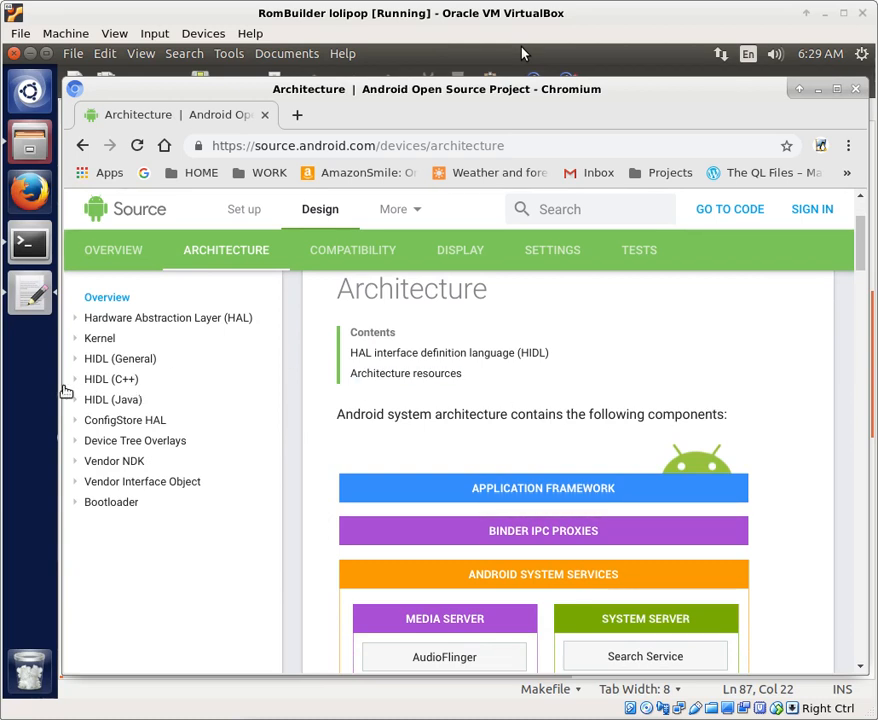
{"action": "mouse_move", "coordinate": [140, 336]}
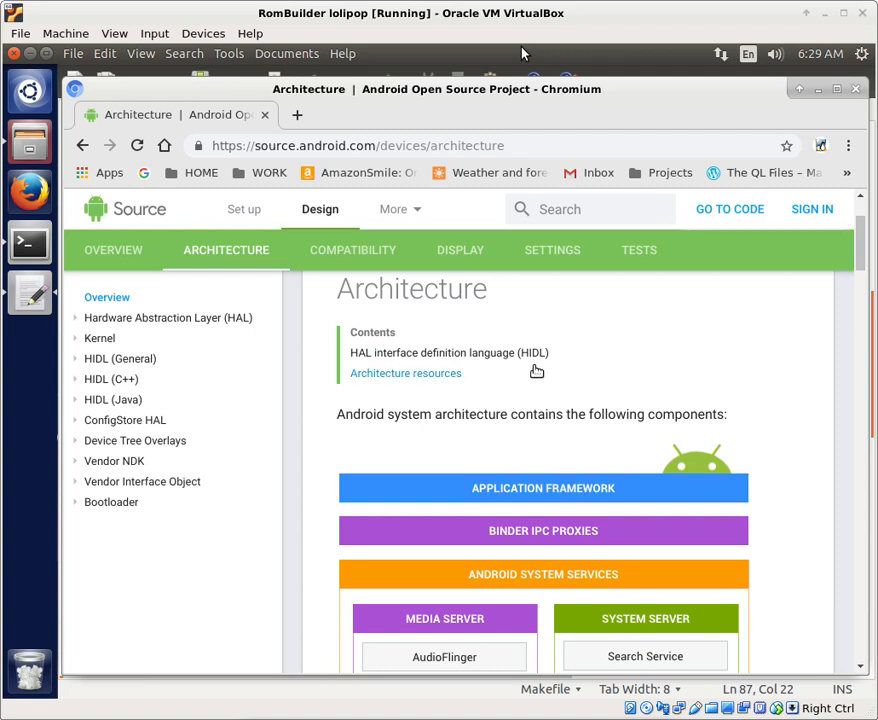
{"action": "mouse_move", "coordinate": [404, 374]}
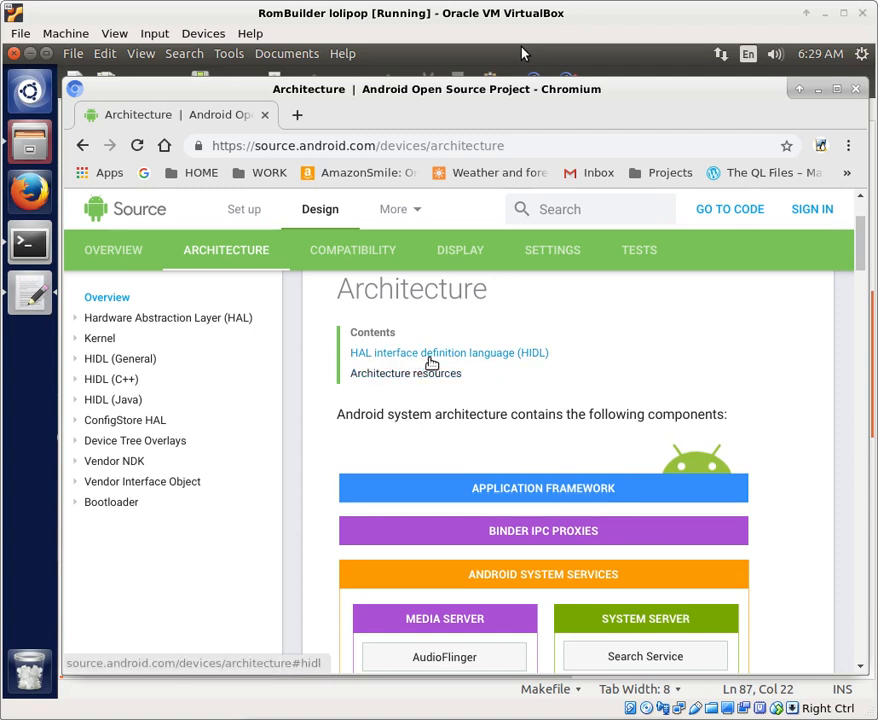
{"action": "mouse_move", "coordinate": [532, 368]}
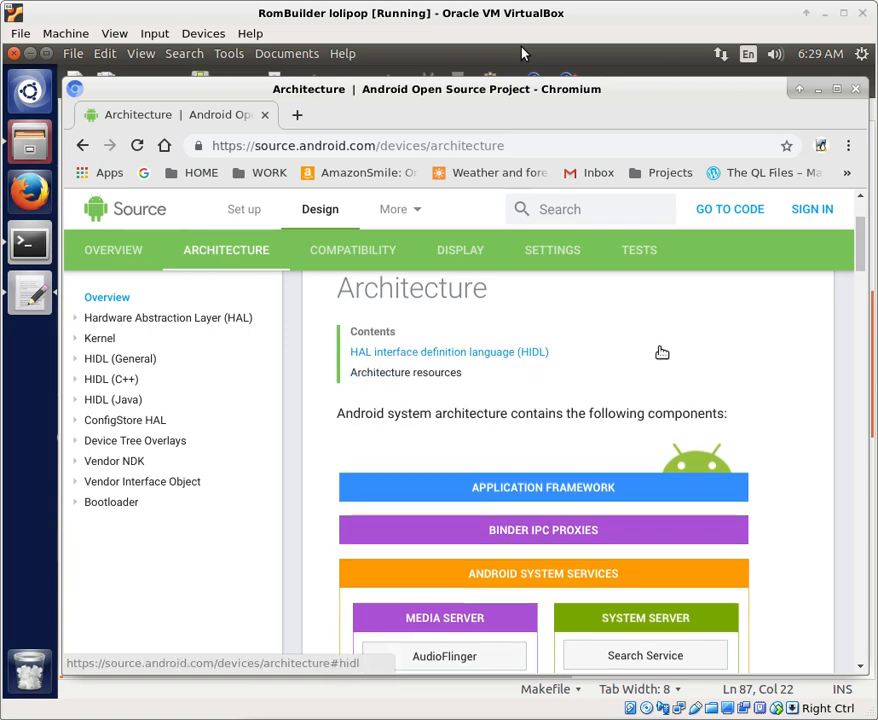
Scroll the AOSP Architecture page through the system diagram down to the HAL and kernel layers
{"action": "scroll", "scroll_direction": "down", "scroll_amount": 3}
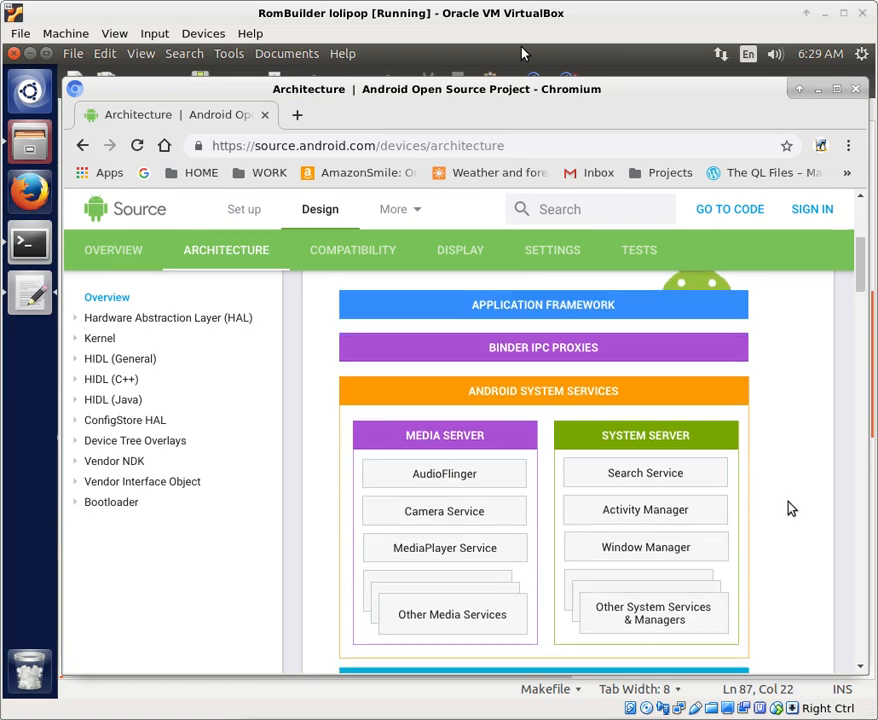
{"action": "scroll", "scroll_direction": "down", "scroll_amount": 3}
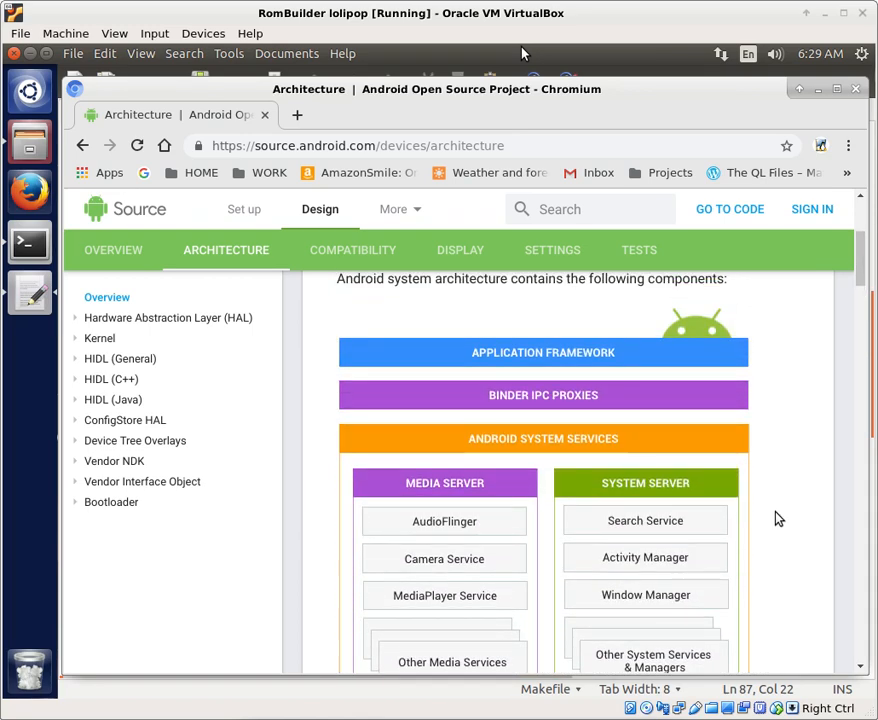
{"action": "scroll", "scroll_direction": "down", "scroll_amount": 3}
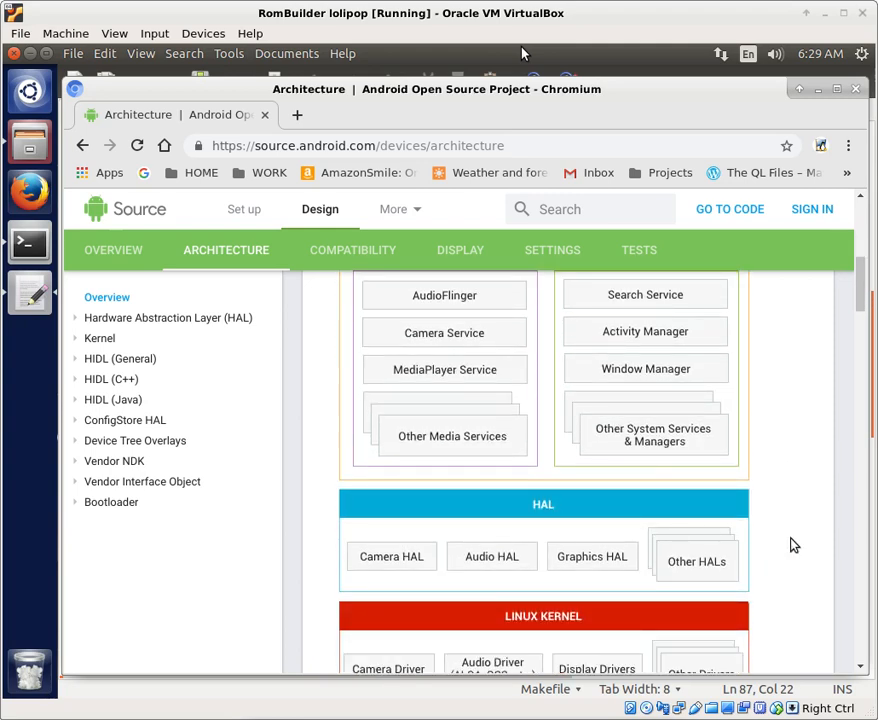
{"action": "scroll", "scroll_direction": "down", "scroll_amount": 3}
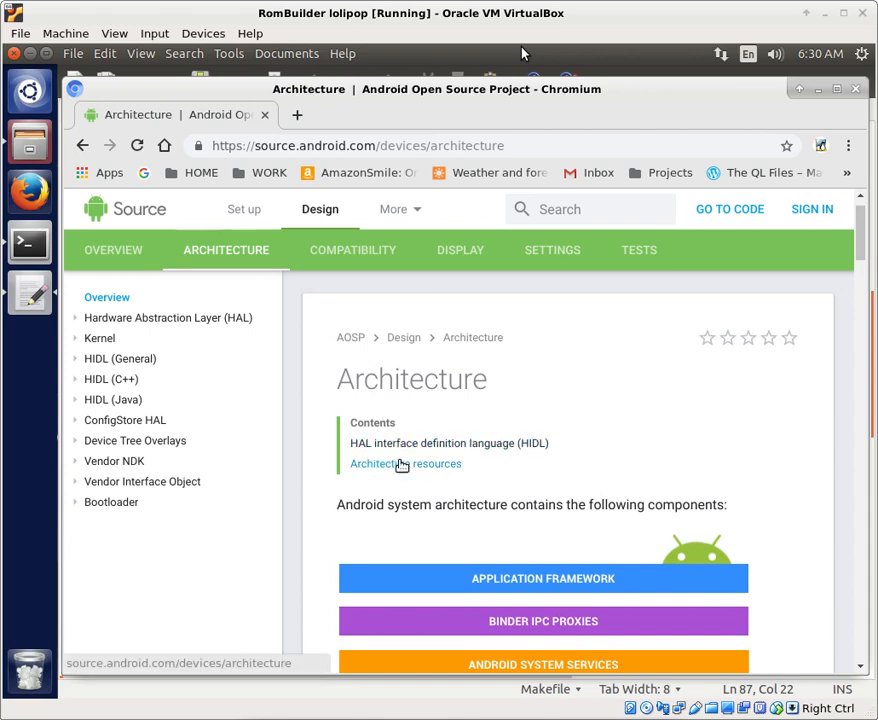
{"action": "mouse_move", "coordinate": [716, 488]}
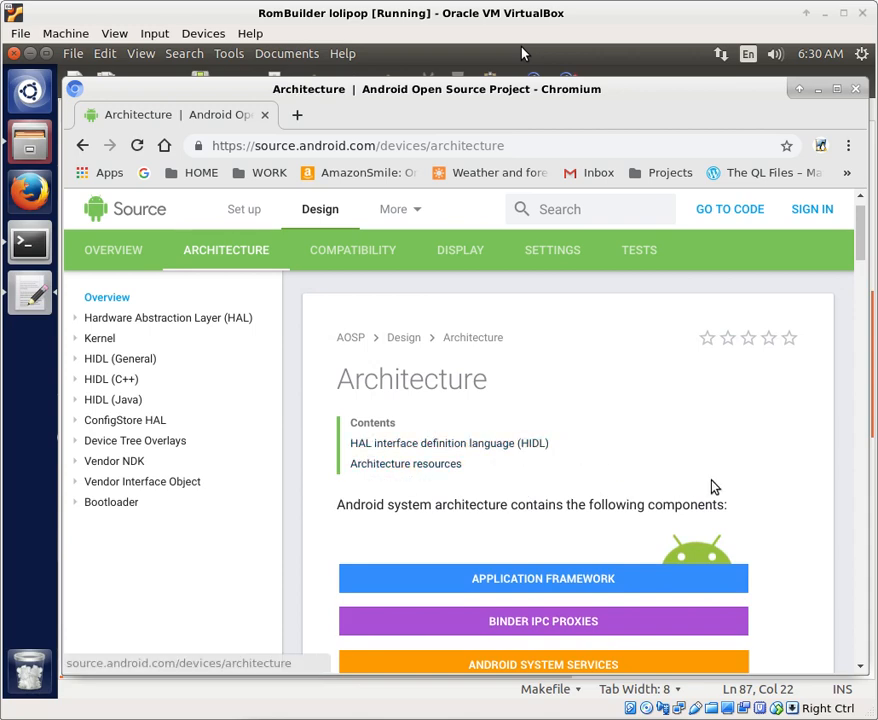
{"action": "scroll", "scroll_direction": "down", "scroll_amount": 3}
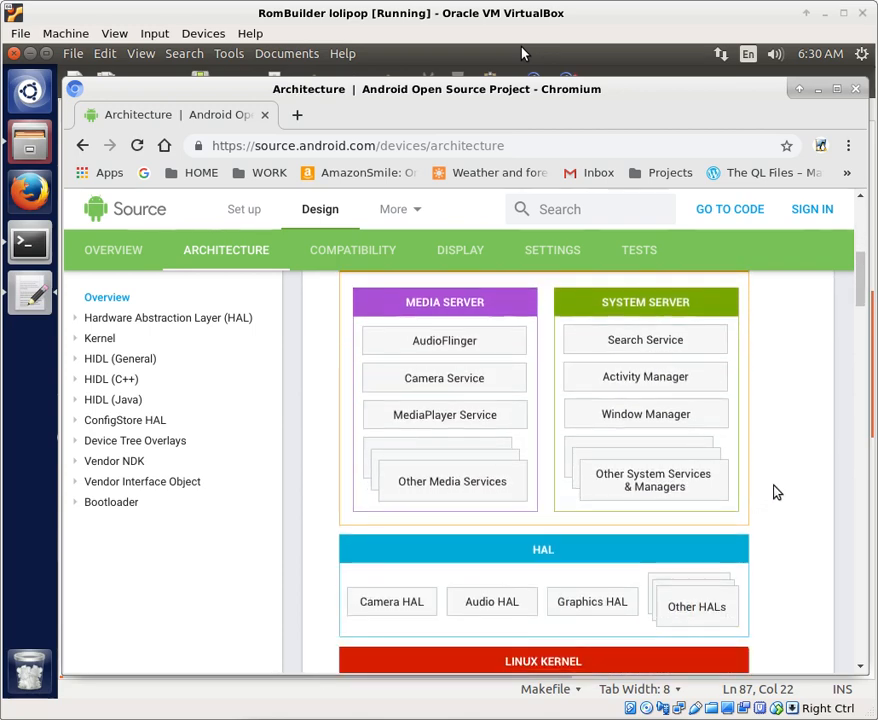
{"action": "mouse_move", "coordinate": [482, 392]}
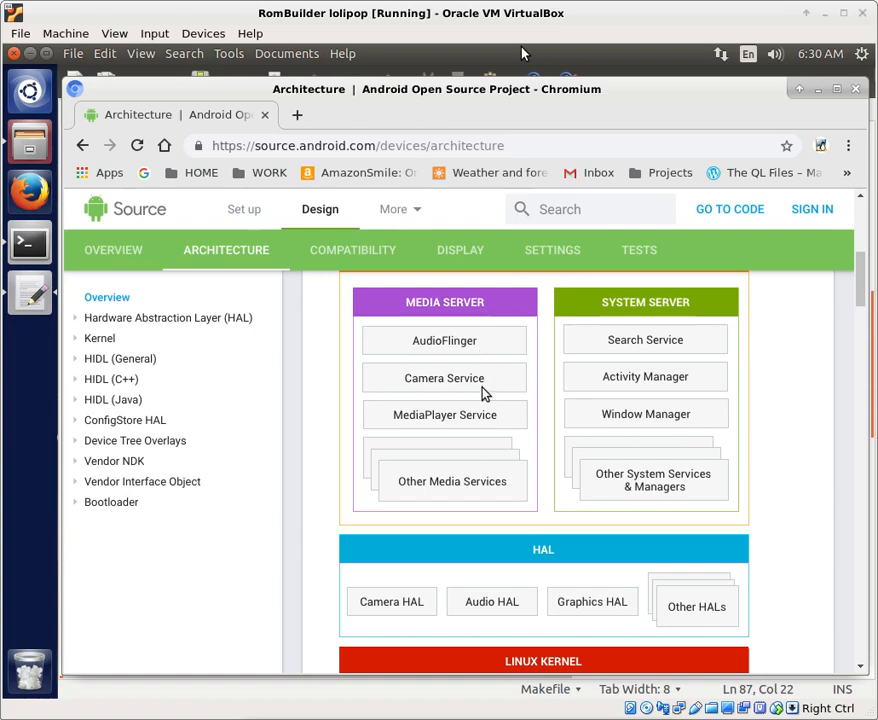
{"action": "mouse_move", "coordinate": [704, 510]}
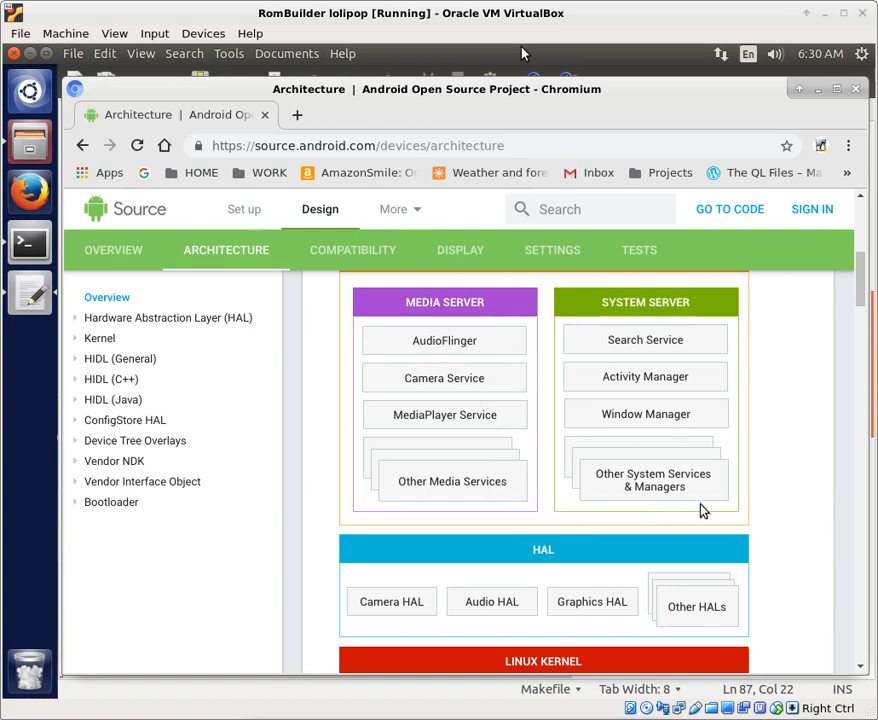
Read down past the System services description to the HIDL heading
{"action": "scroll", "scroll_direction": "down", "scroll_amount": 3}
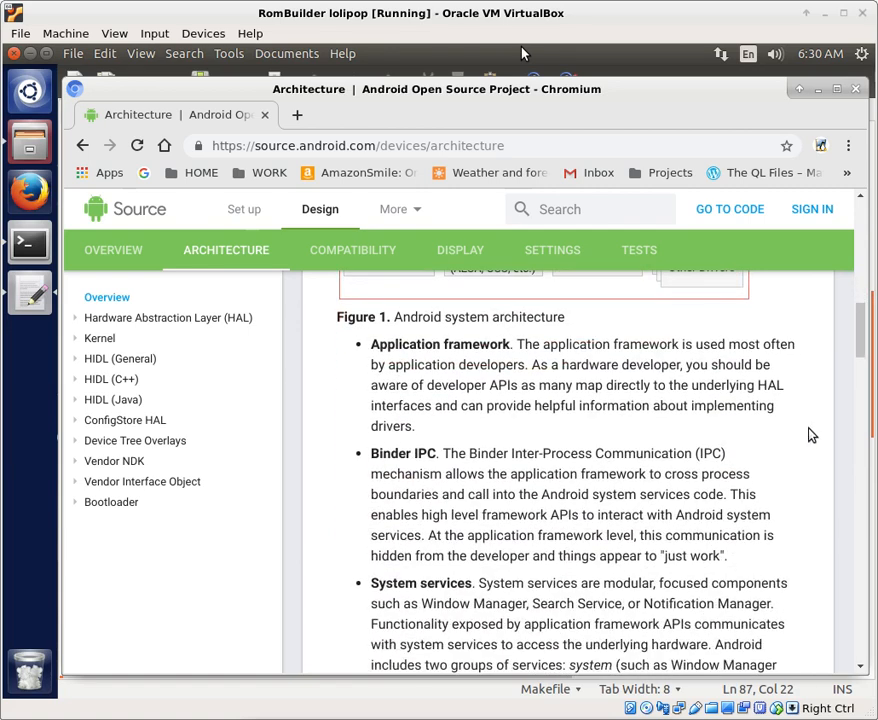
{"action": "scroll", "scroll_direction": "down", "scroll_amount": 3}
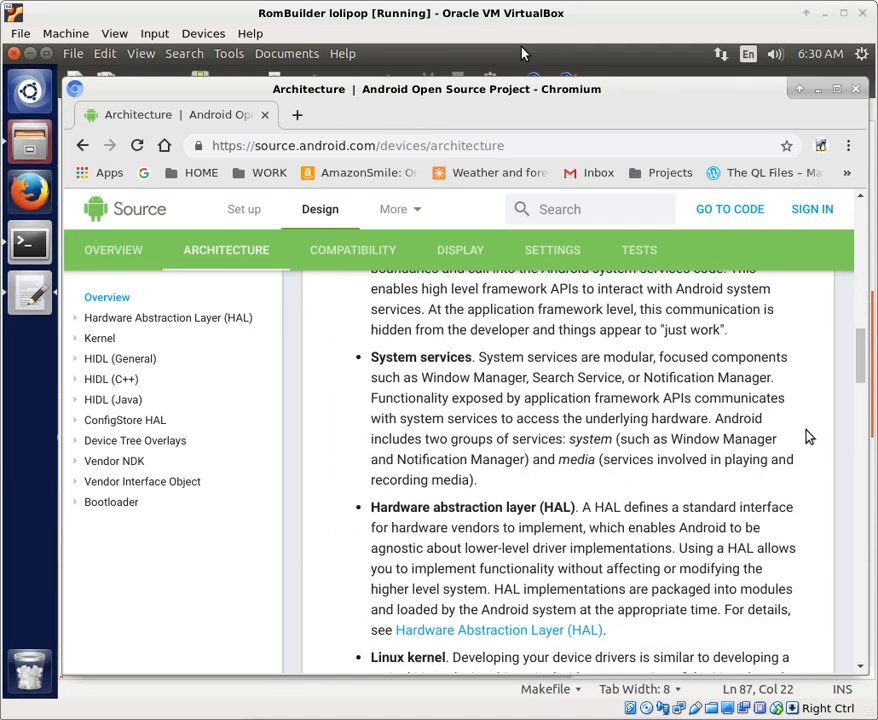
{"action": "scroll", "scroll_direction": "down", "scroll_amount": 3}
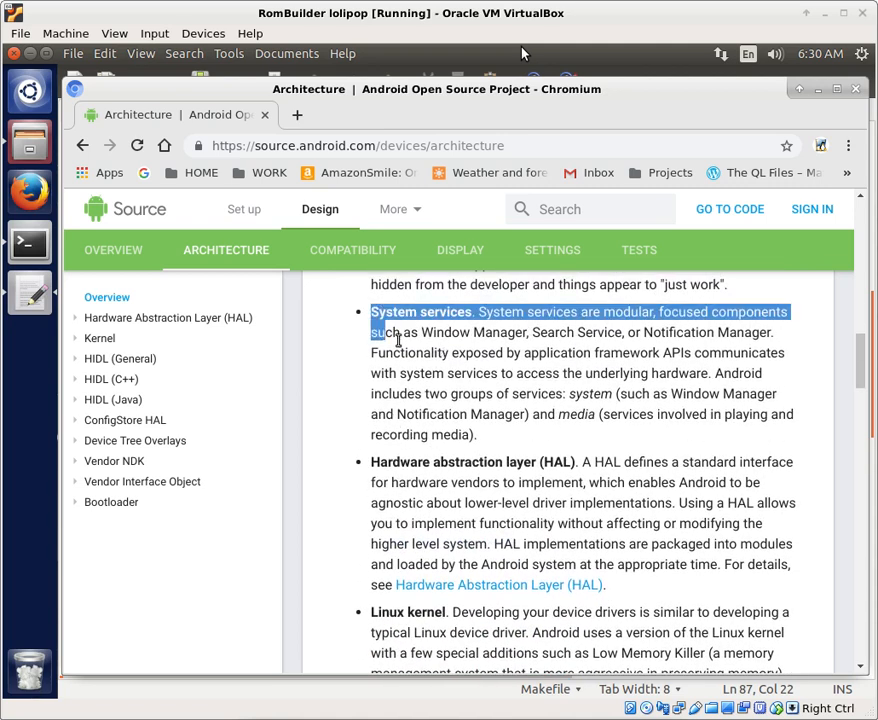
{"action": "left_click", "coordinate": [384, 332]}
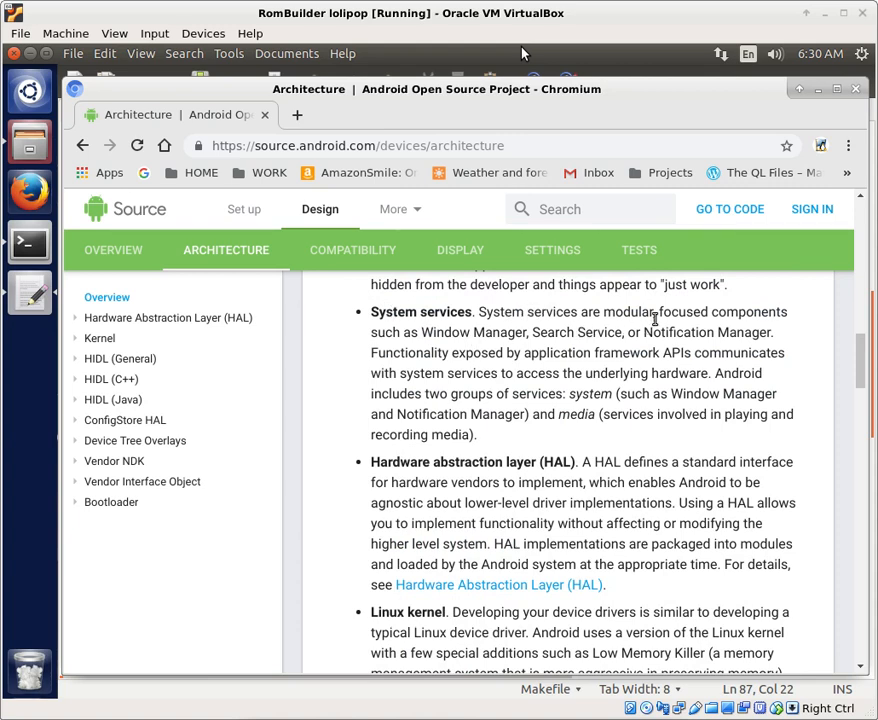
{"action": "mouse_move", "coordinate": [420, 356]}
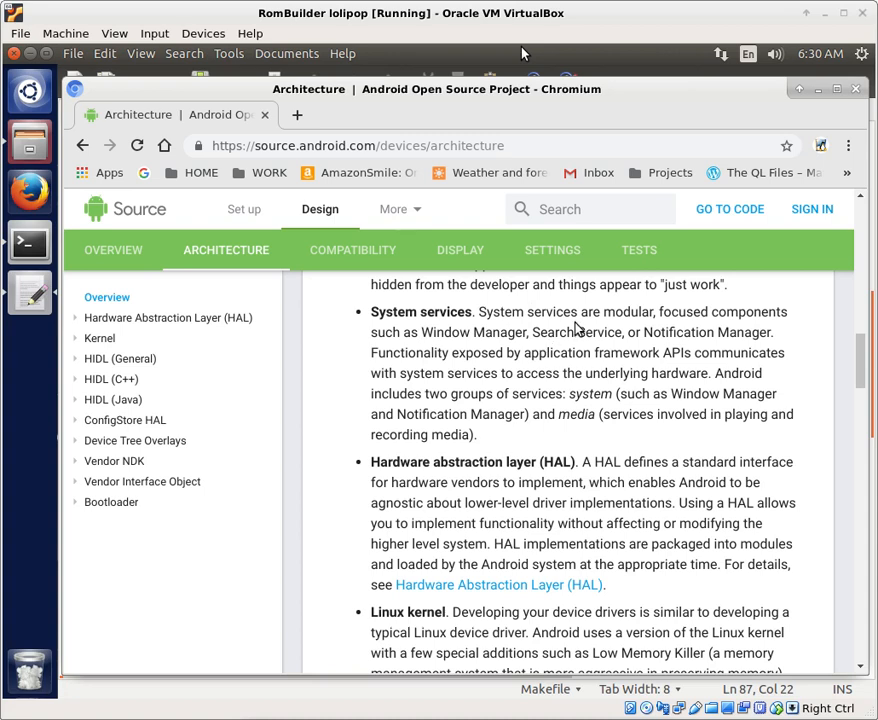
{"action": "mouse_move", "coordinate": [462, 388]}
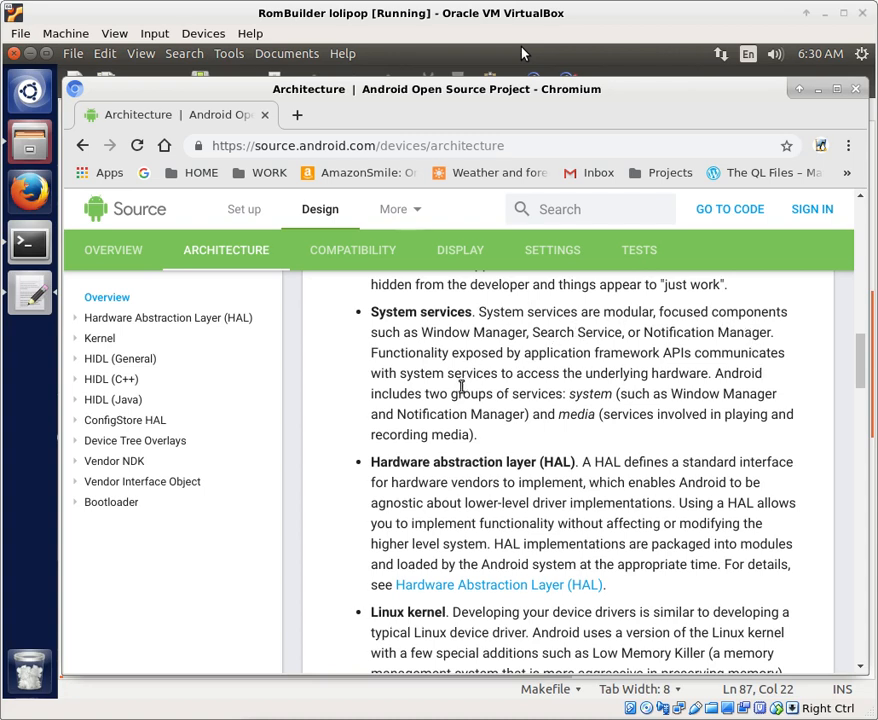
{"action": "scroll", "scroll_direction": "down", "scroll_amount": 3}
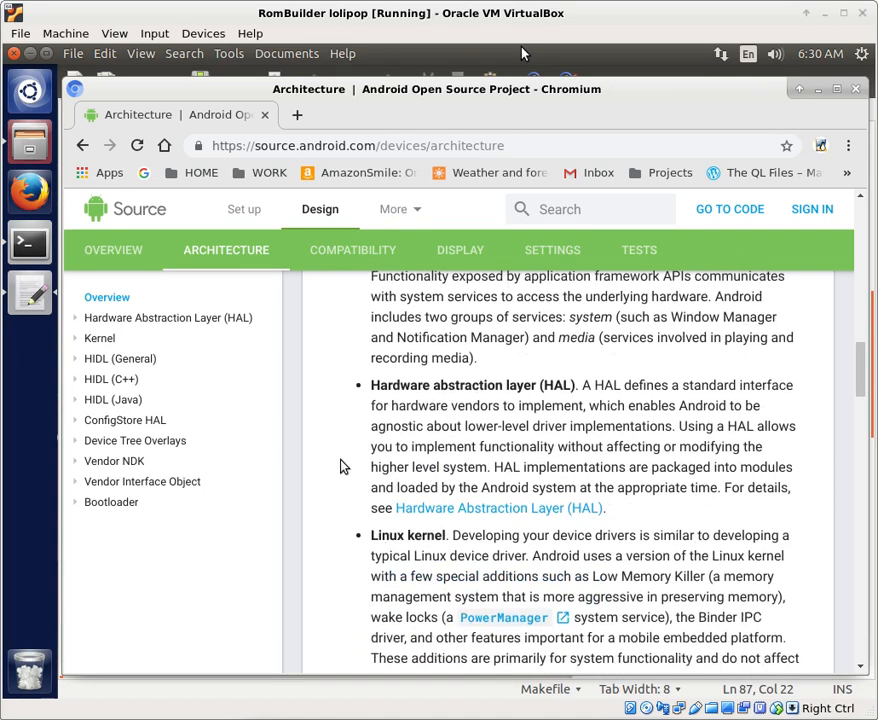
{"action": "scroll", "scroll_direction": "down", "scroll_amount": 3}
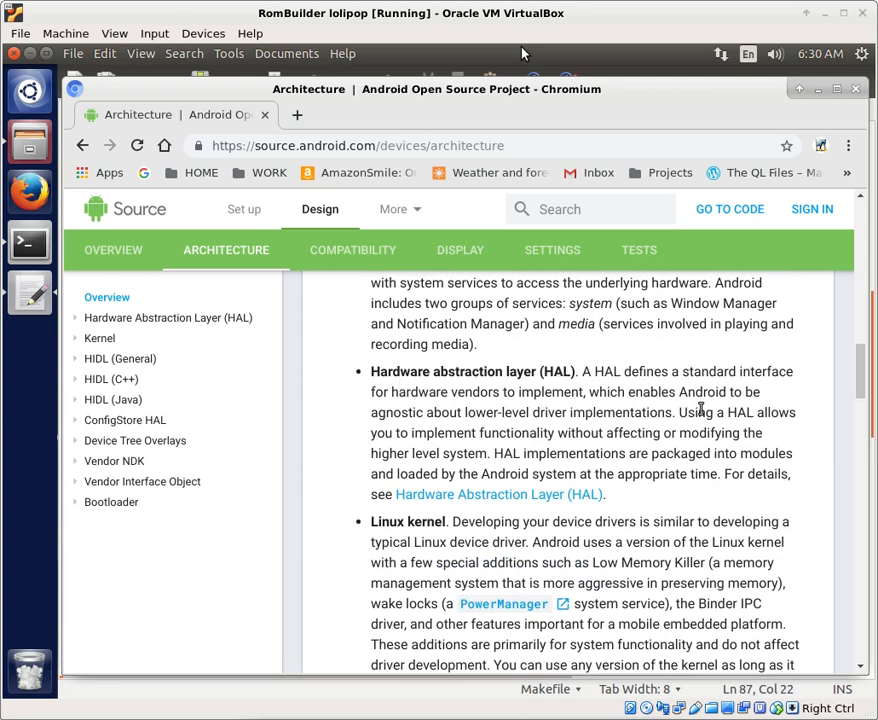
{"action": "scroll", "scroll_direction": "down", "scroll_amount": 3}
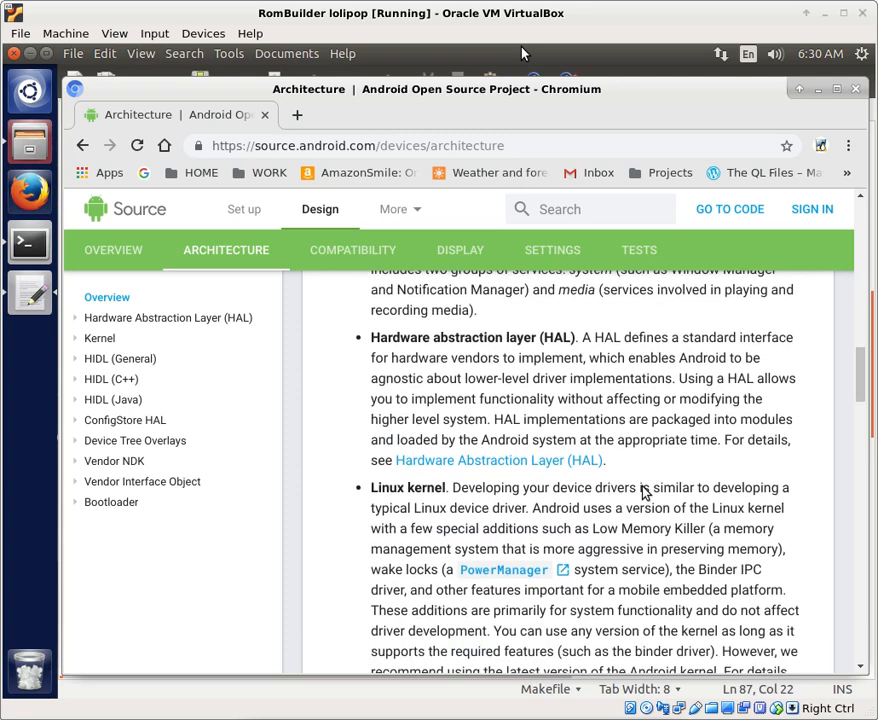
{"action": "scroll", "scroll_direction": "down", "scroll_amount": 3}
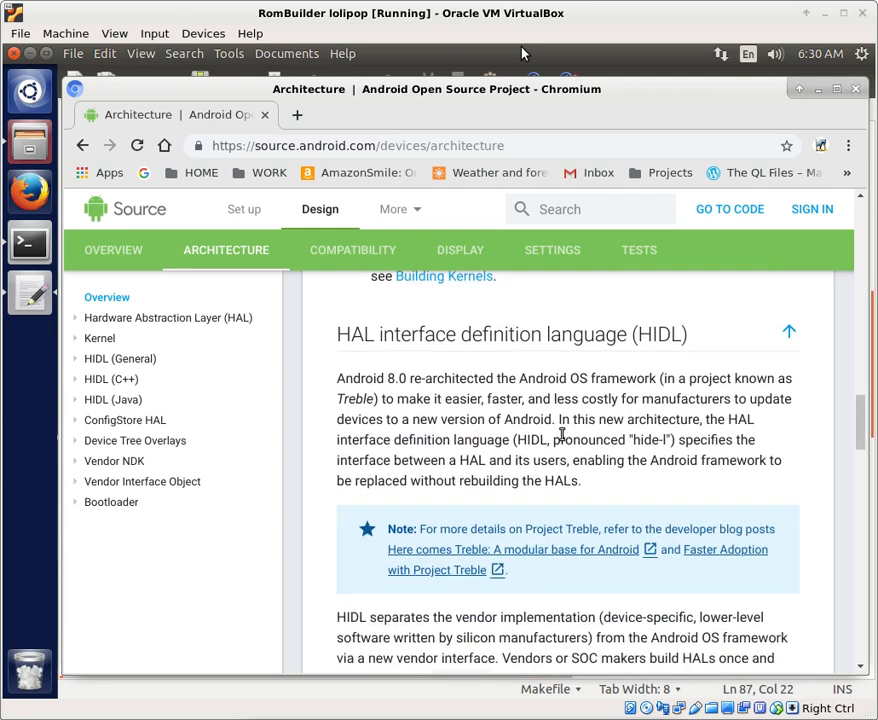
{"action": "scroll", "scroll_direction": "down", "scroll_amount": 3}
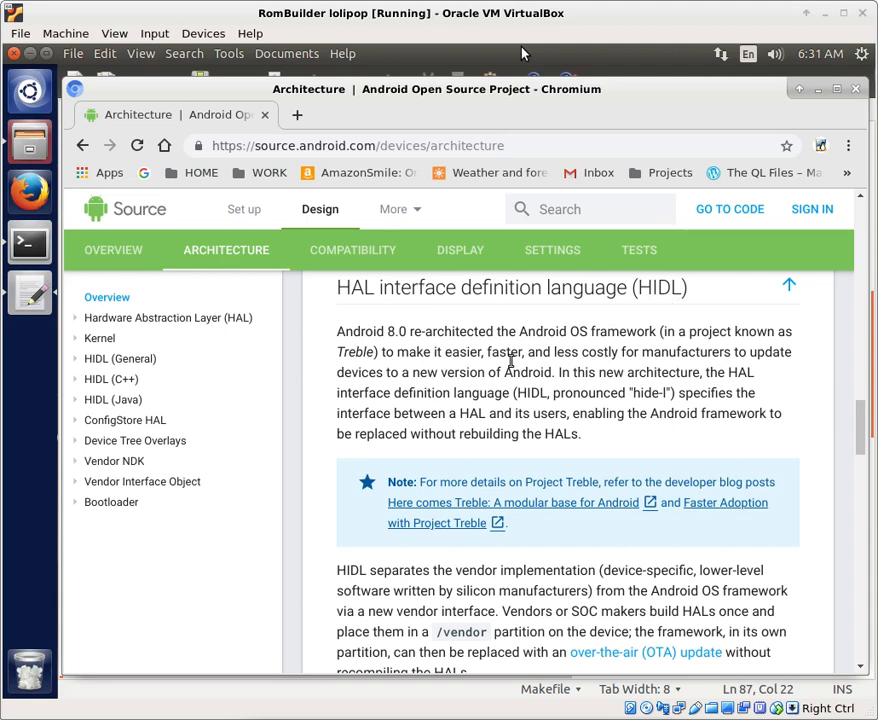
Highlight the HIDL paragraph, then the words HIDL and Treble while reading
{"action": "left_click_drag", "start_coordinate": [336, 332], "coordinate": [528, 372]}
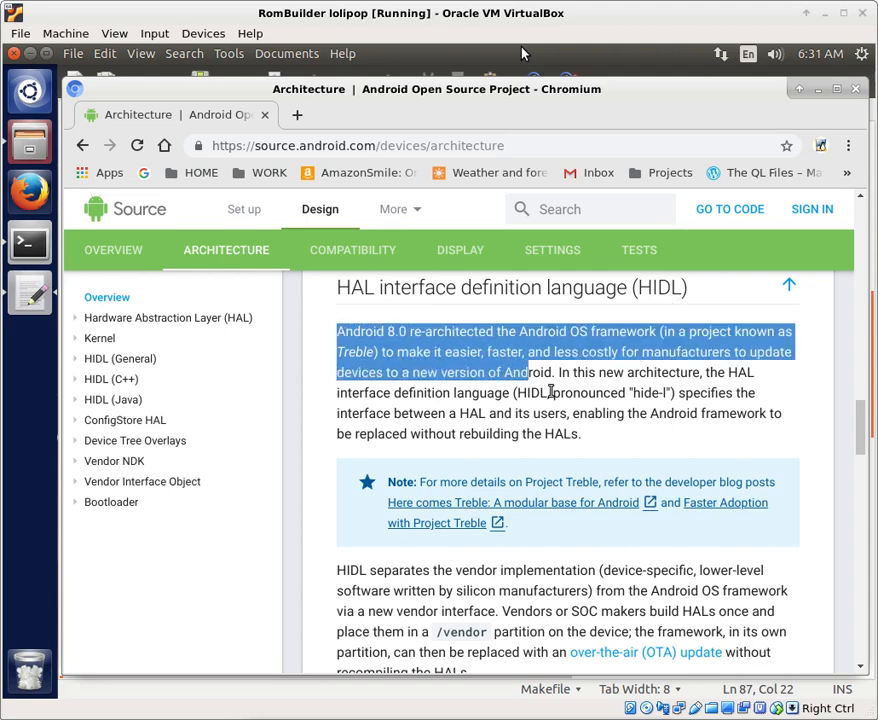
{"action": "left_click_drag", "start_coordinate": [516, 372], "coordinate": [580, 434]}
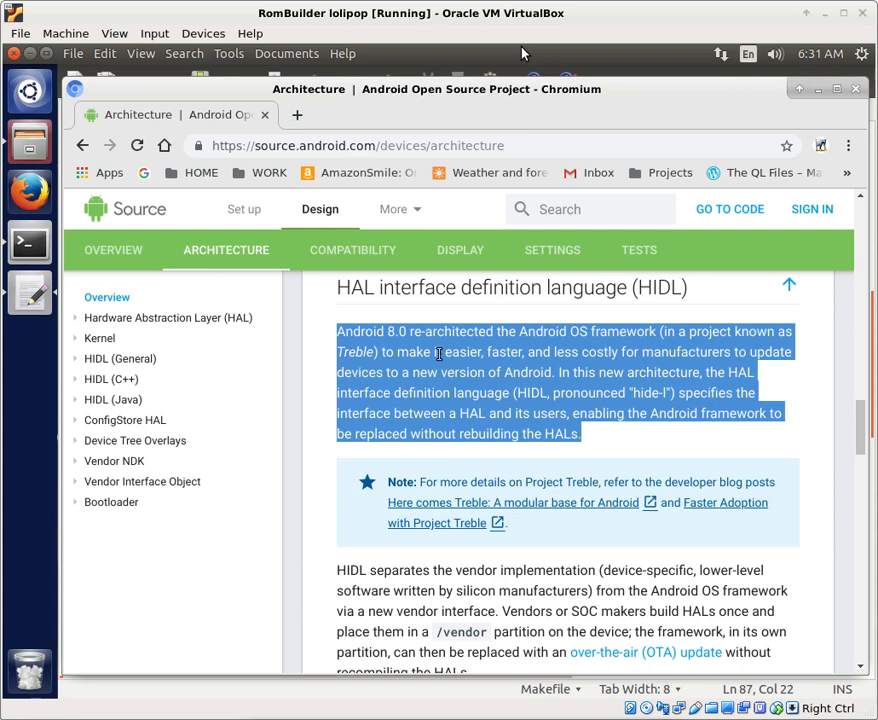
{"action": "mouse_move", "coordinate": [736, 358]}
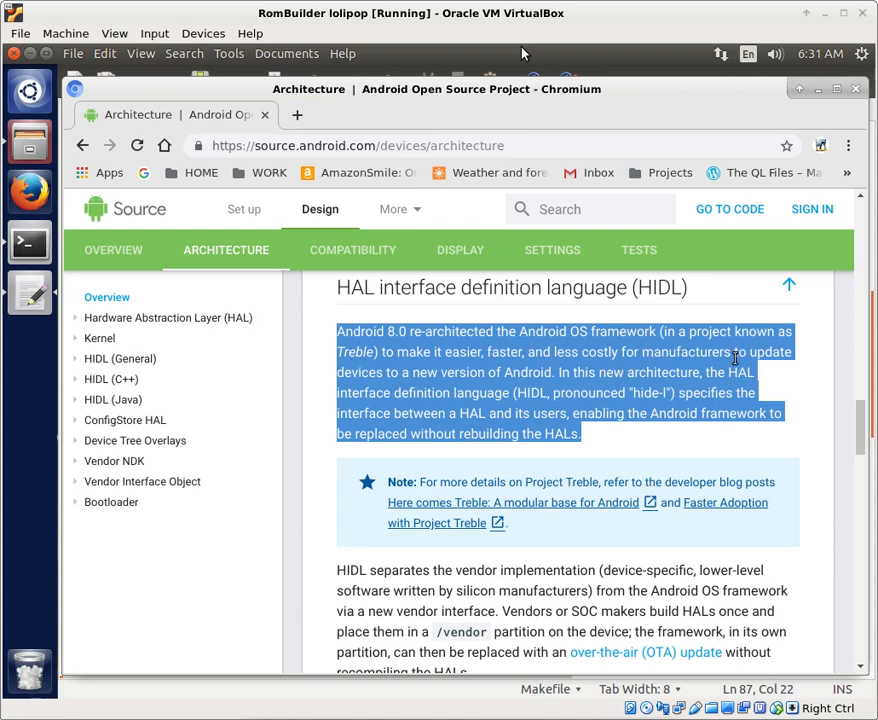
{"action": "left_click", "coordinate": [620, 434]}
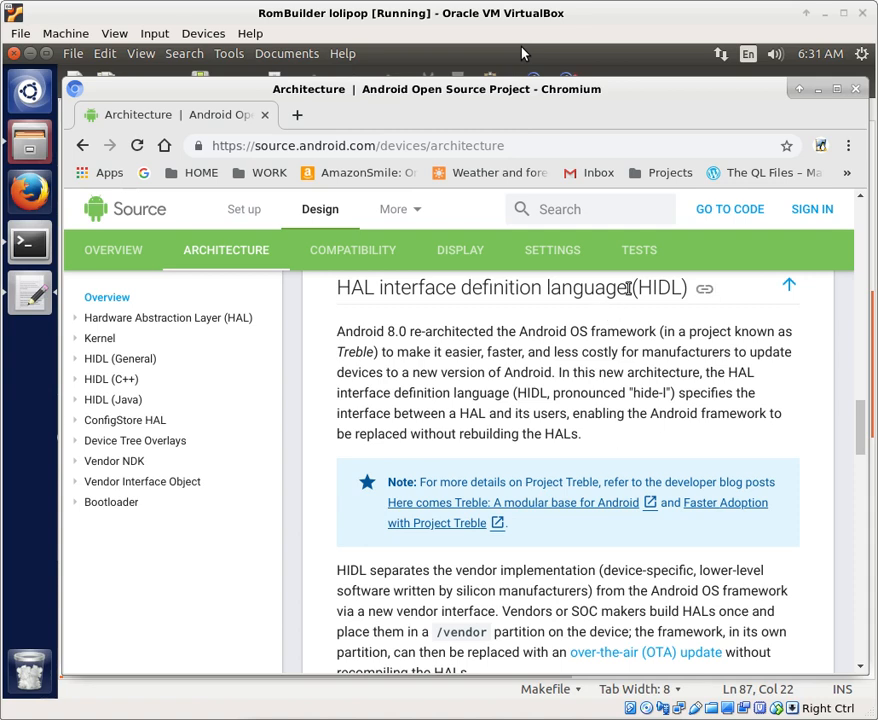
{"action": "double_click", "coordinate": [660, 288]}
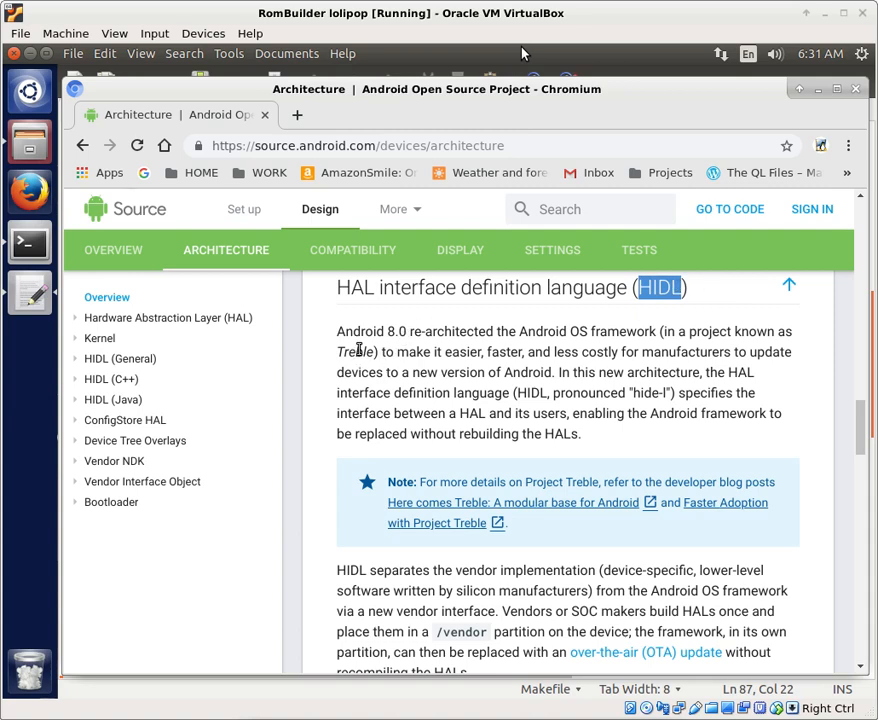
{"action": "double_click", "coordinate": [356, 352]}
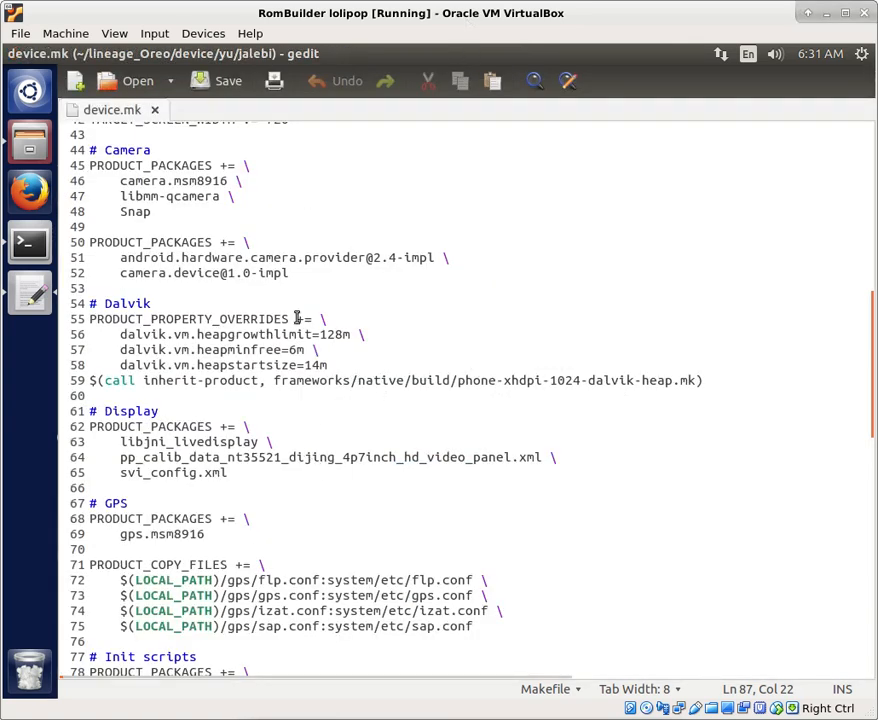
{"action": "double_click", "coordinate": [204, 272]}
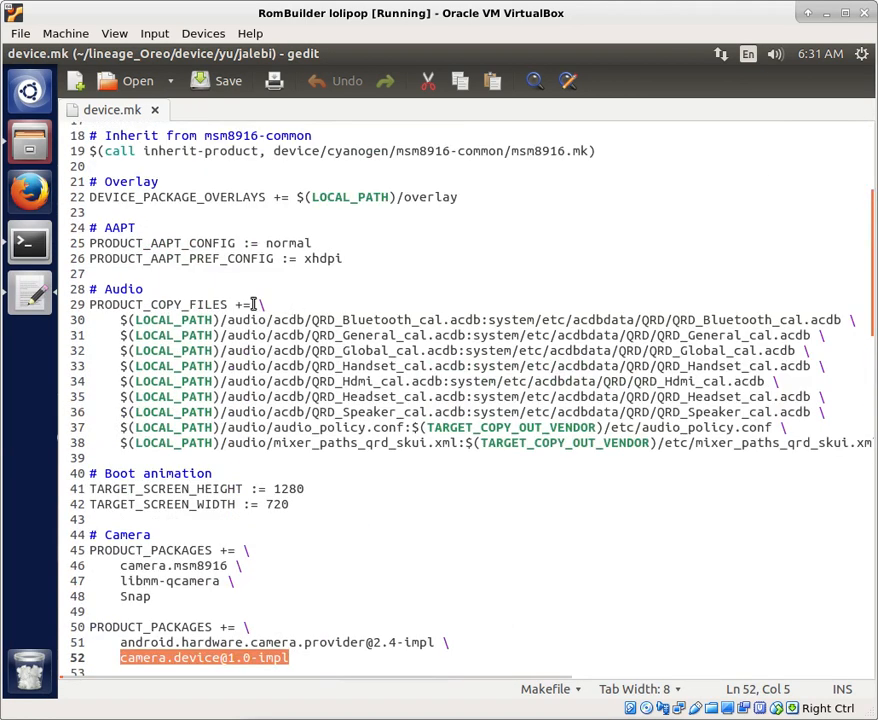
{"action": "mouse_move", "coordinate": [30, 292]}
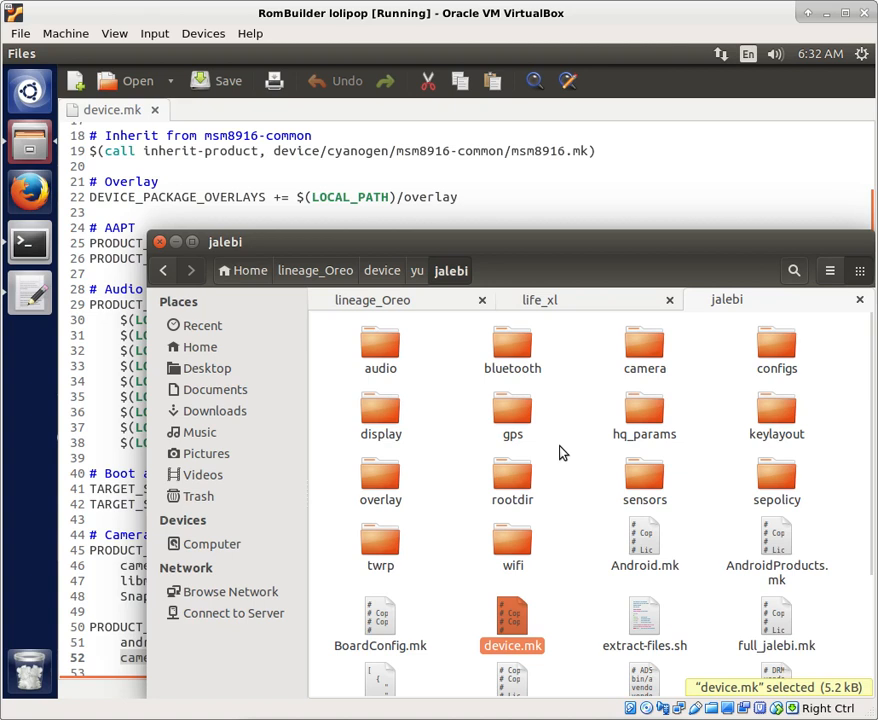
{"action": "mouse_move", "coordinate": [668, 644]}
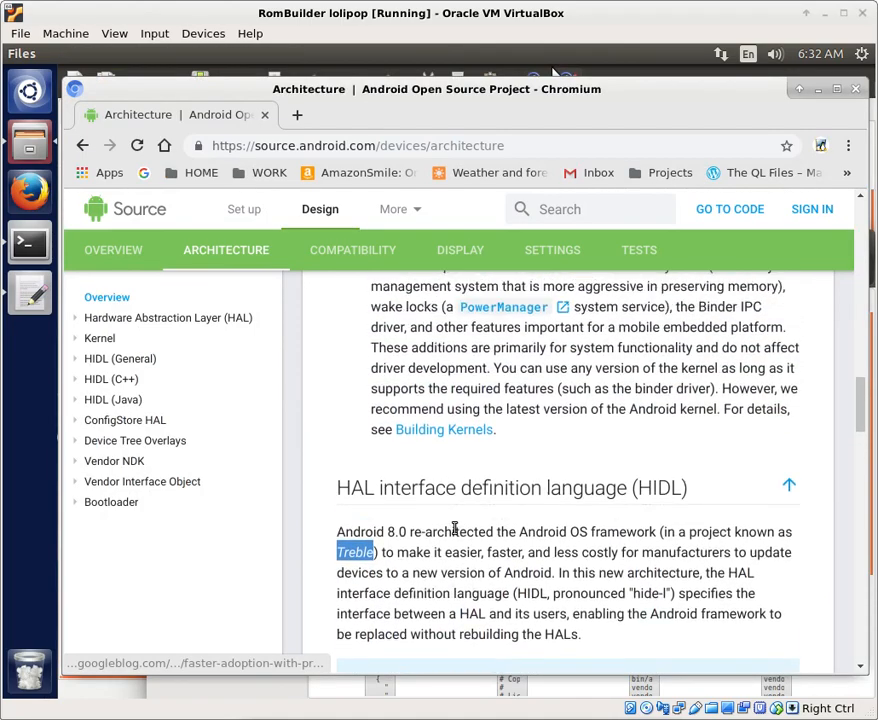
Scroll to the legacy and current Android update environment figures
{"action": "scroll", "scroll_direction": "down", "scroll_amount": 3}
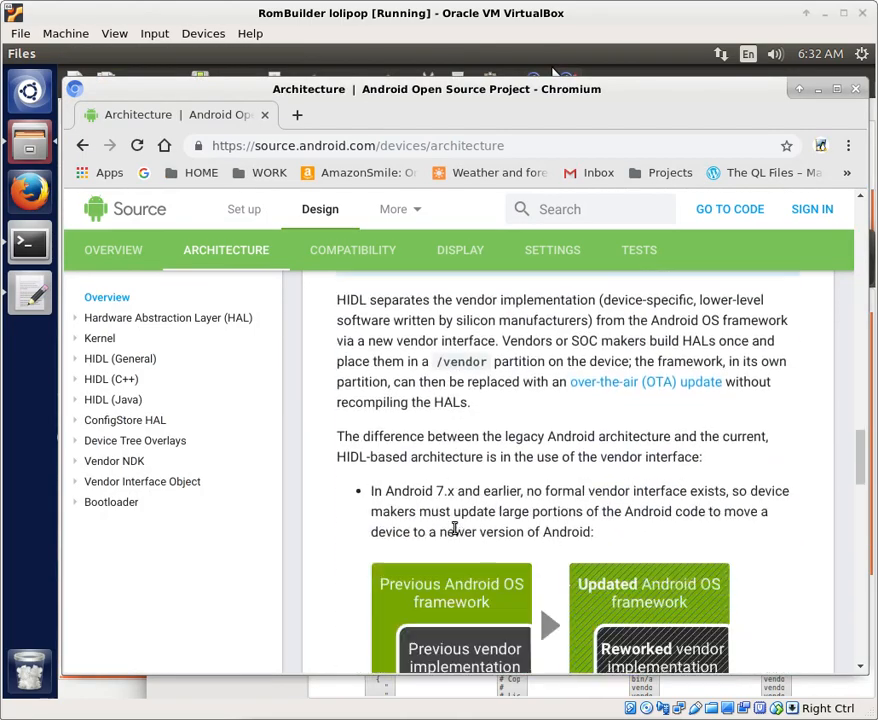
{"action": "scroll", "scroll_direction": "down", "scroll_amount": 3}
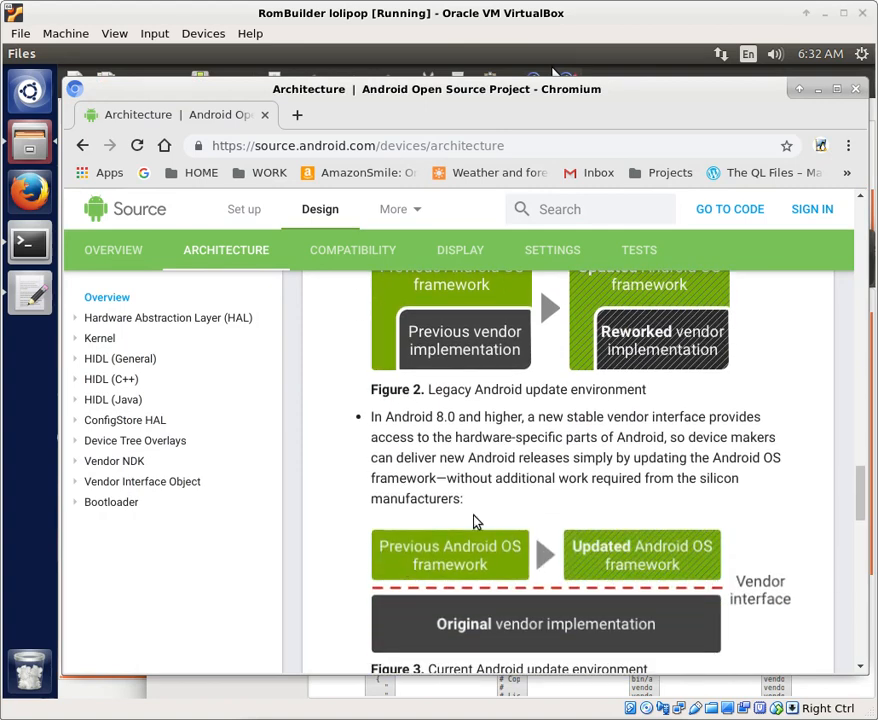
{"action": "mouse_move", "coordinate": [492, 504]}
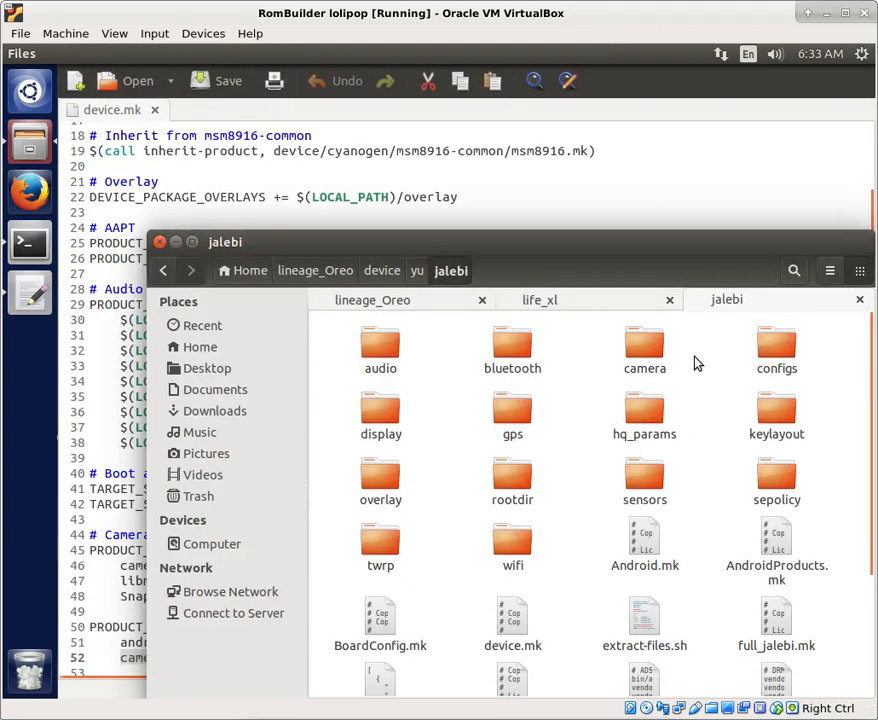
{"action": "mouse_move", "coordinate": [608, 452]}
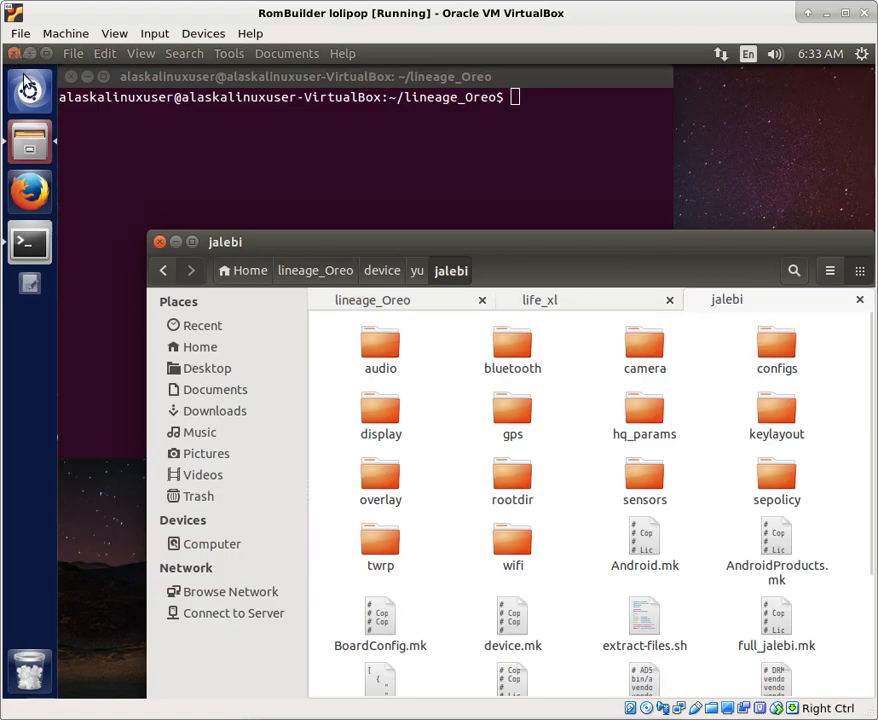
Scroll the jalebi folder down to its lineage, proprietary-files, README and system.prop files
{"action": "scroll", "scroll_direction": "down", "scroll_amount": 3}
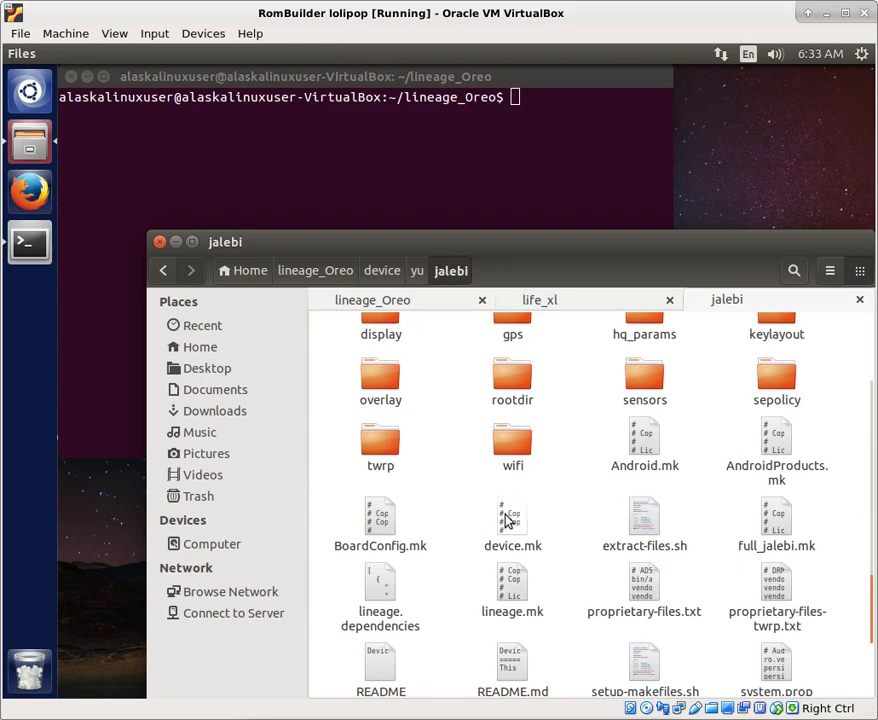
Open jalebi's BoardConfig.mk, skim it and highlight the BoardConfigCommon.mk include line
{"action": "double_click", "coordinate": [380, 516]}
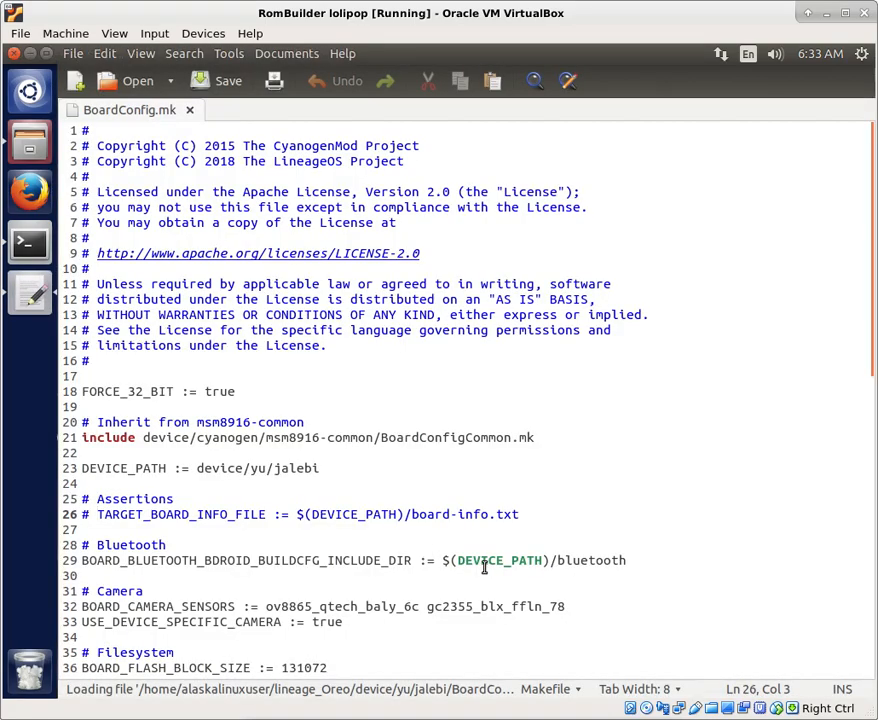
{"action": "scroll", "scroll_direction": "down", "scroll_amount": 3}
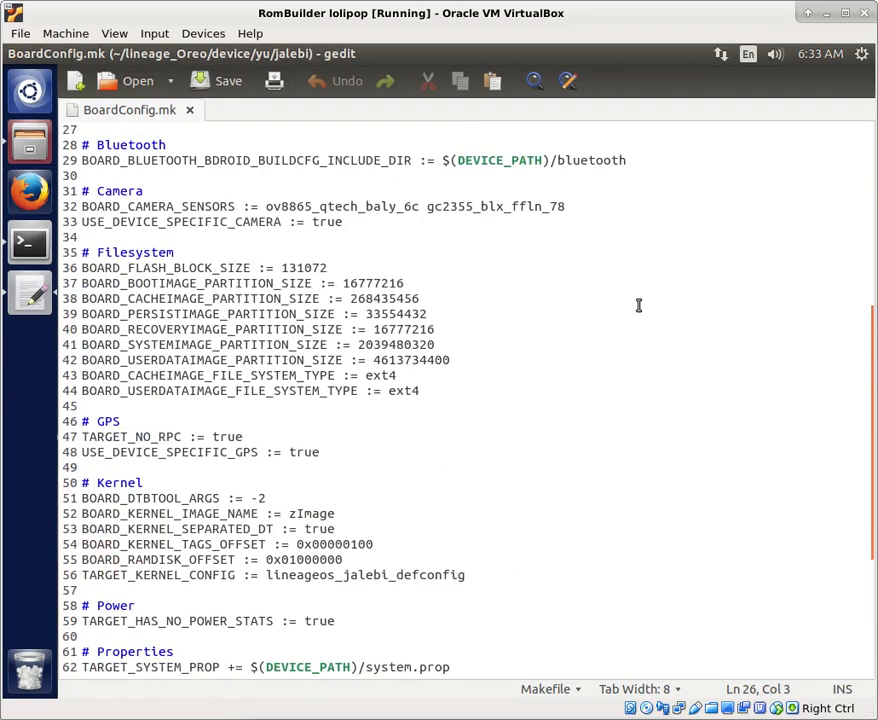
{"action": "scroll", "scroll_direction": "up", "scroll_amount": 3}
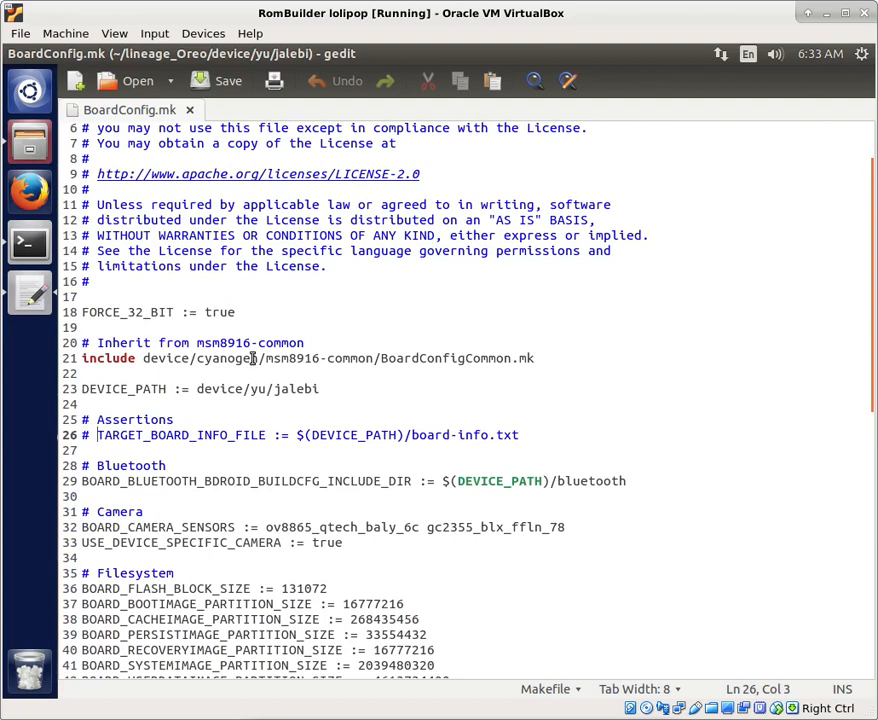
{"action": "triple_click", "coordinate": [300, 358]}
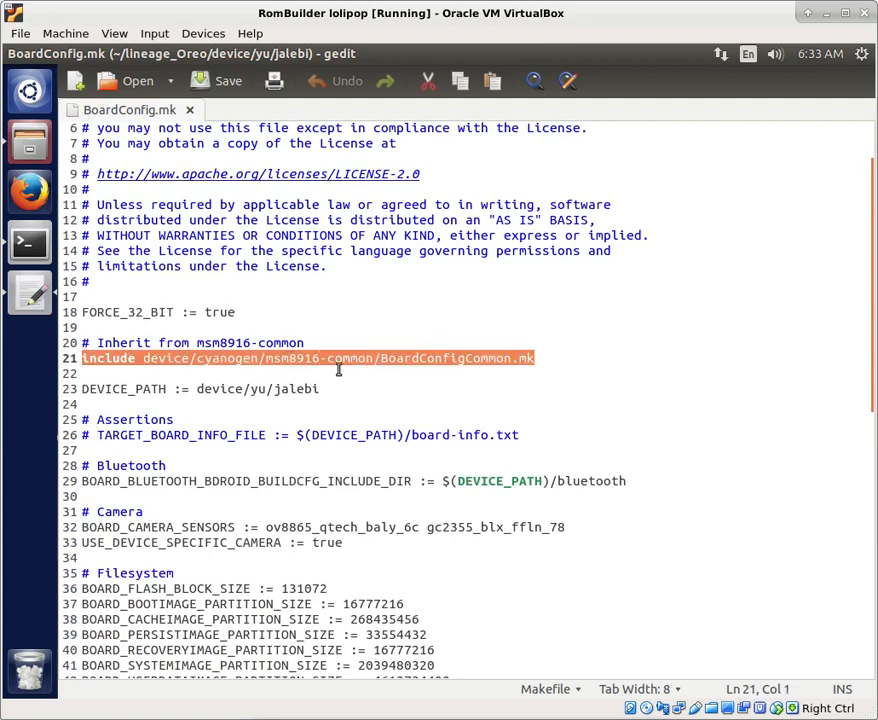
{"action": "double_click", "coordinate": [320, 358]}
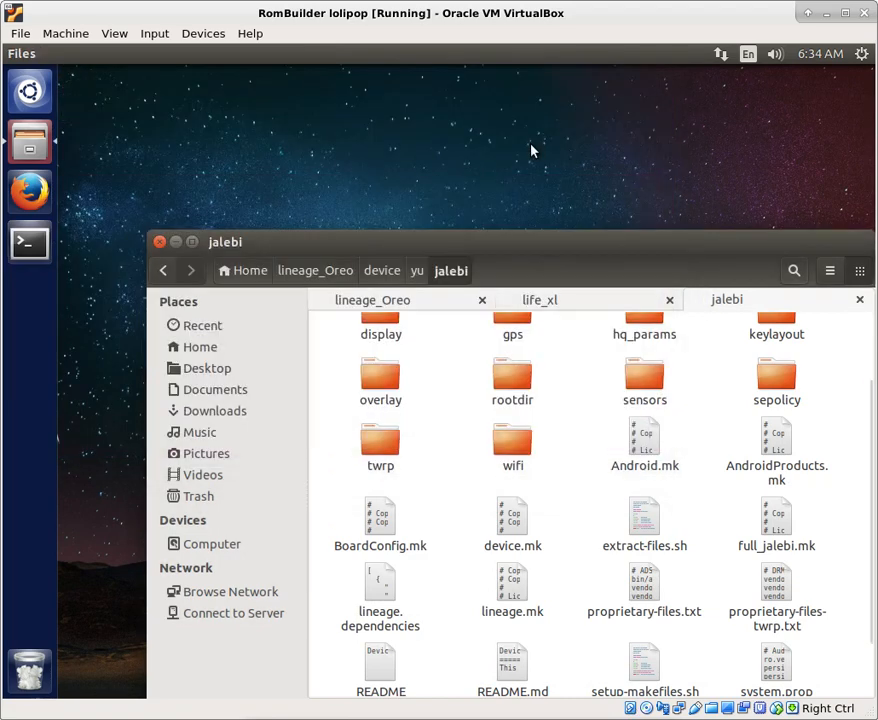
Open a terminal, cd into lineage_Oreo/ and begin a dot-source command
{"action": "left_click", "coordinate": [28, 244]}
{"action": "type", "text": "."}
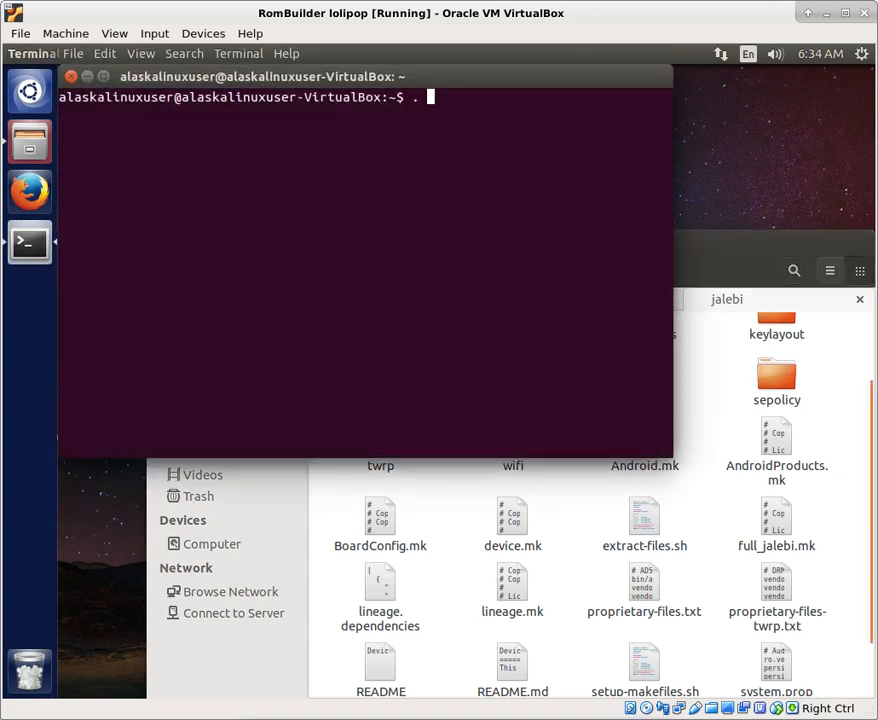
{"action": "type", "text": "build/"}
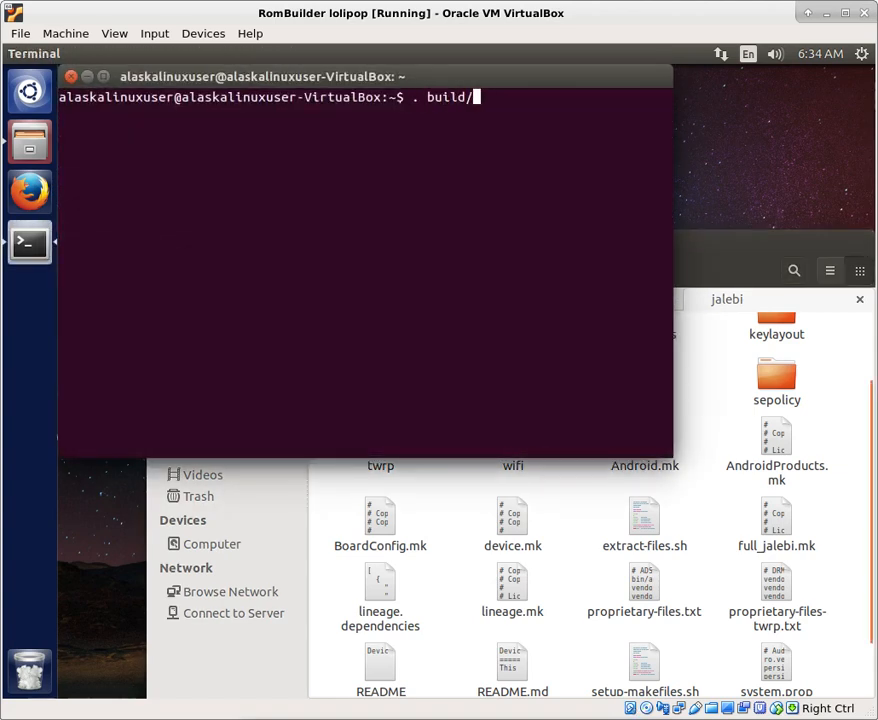
{"action": "type", "text": "cd lineage_Oreo/"}
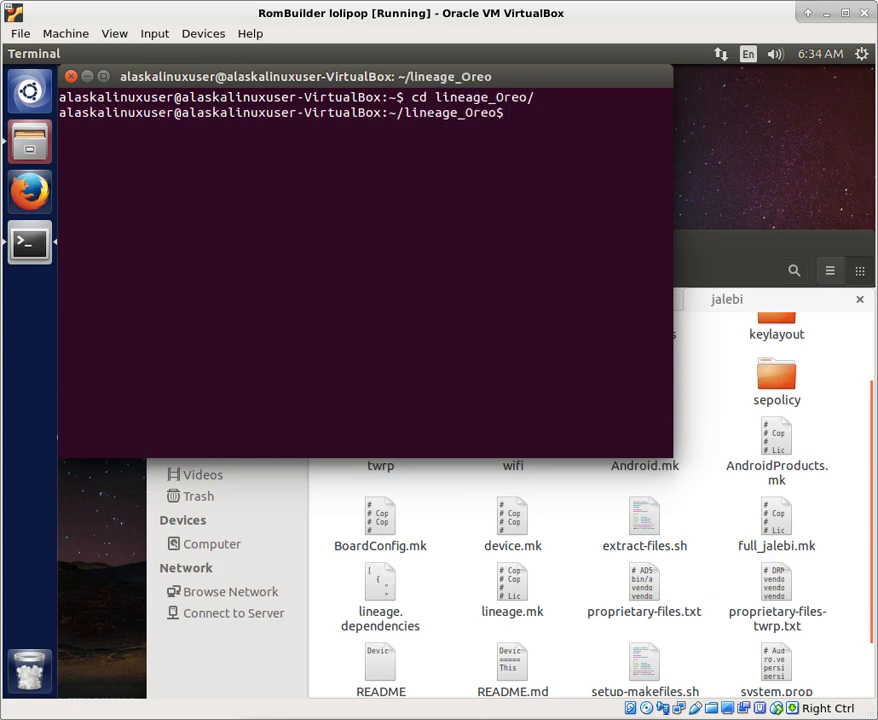
{"action": "type", "text": "."}
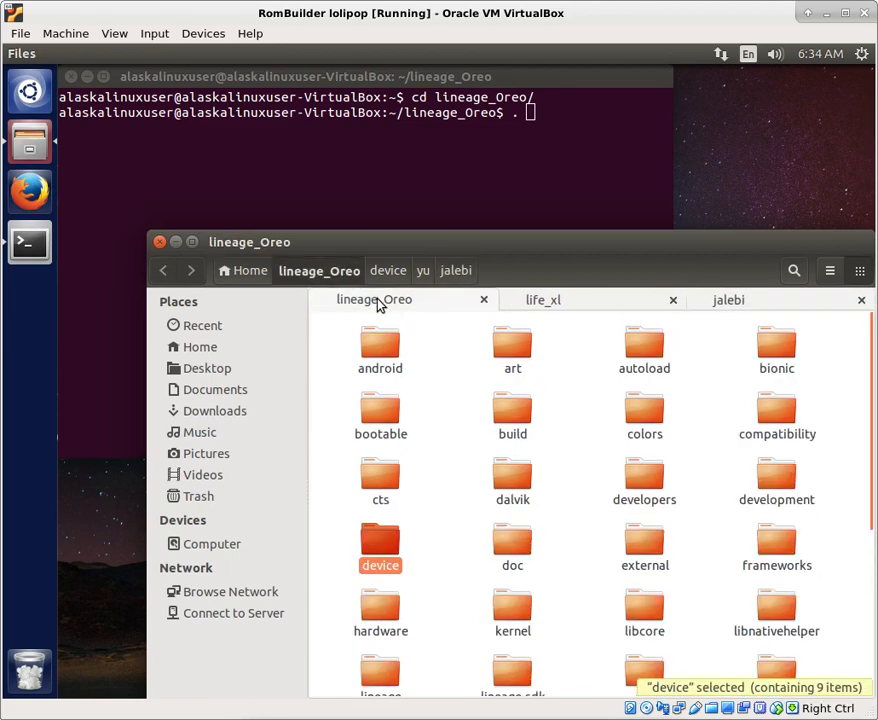
{"action": "scroll", "scroll_direction": "down", "scroll_amount": 3}
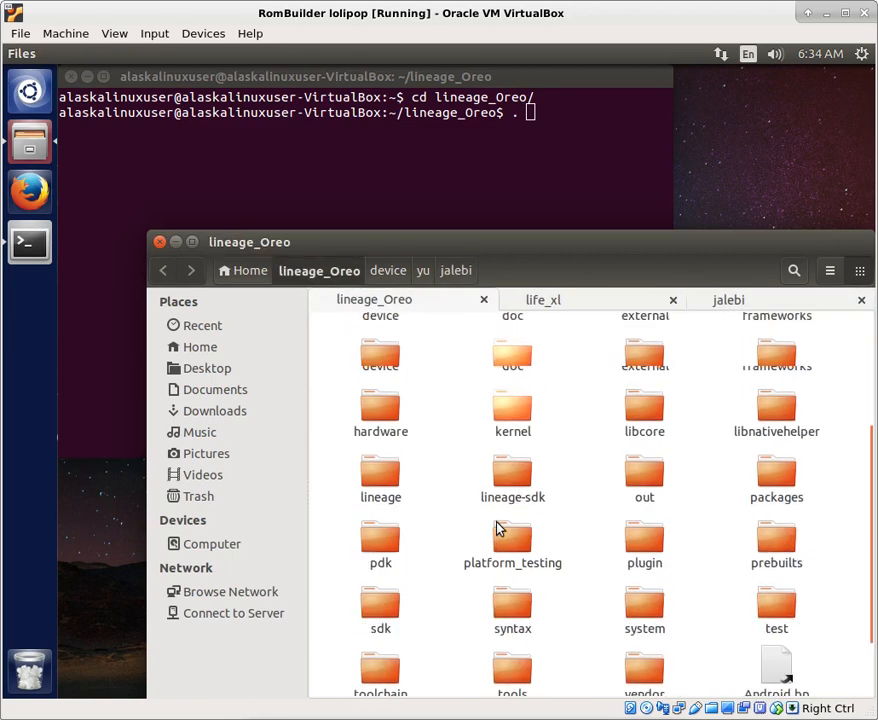
{"action": "scroll", "scroll_direction": "down", "scroll_amount": 3}
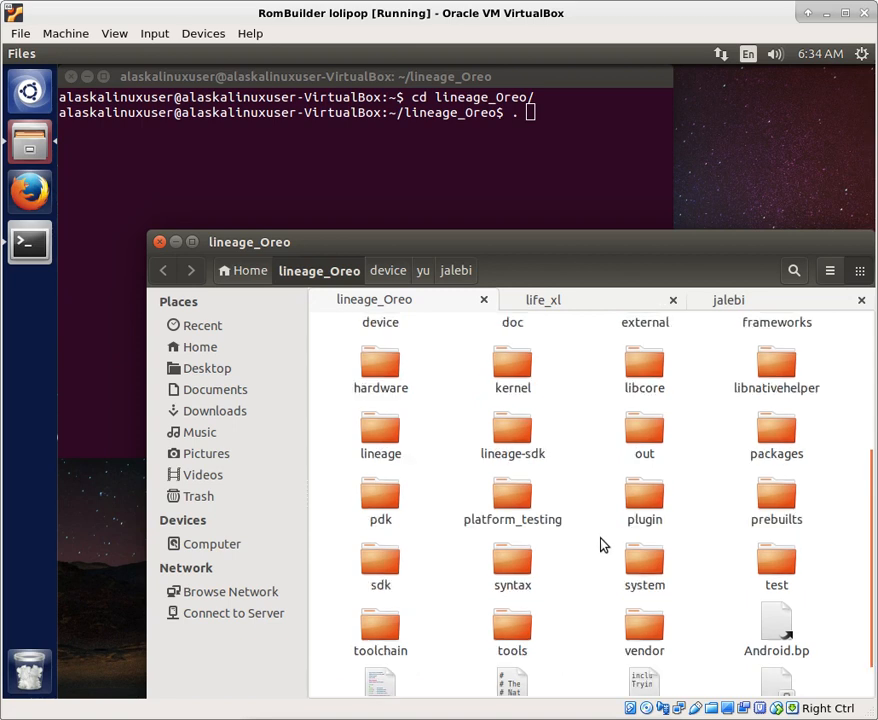
{"action": "mouse_move", "coordinate": [568, 456]}
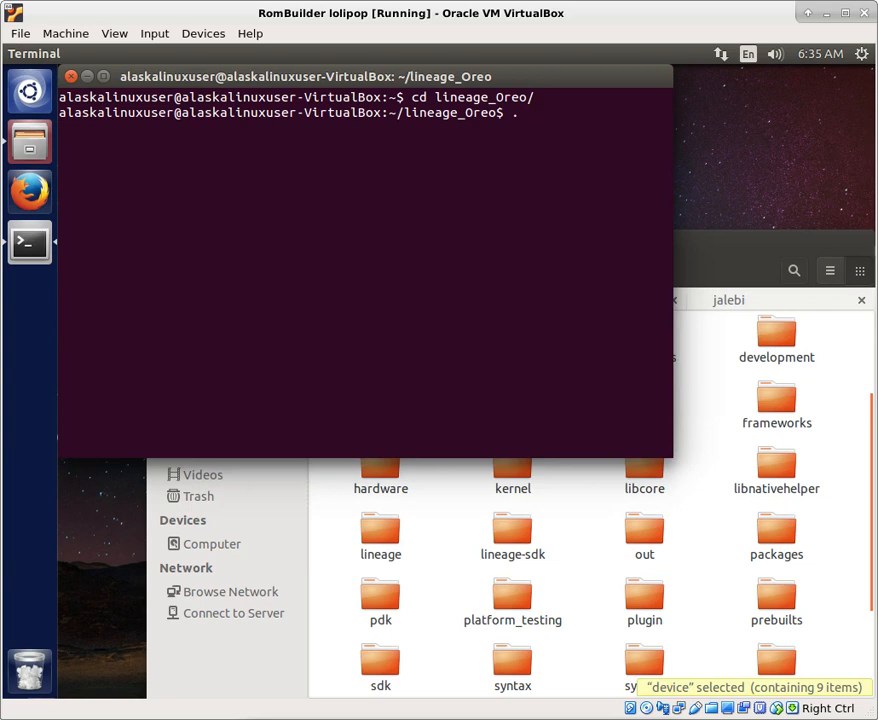
Source build/envsetup.sh and run brunch lineage_life_xl-eng
{"action": "type", "text": "build/"}
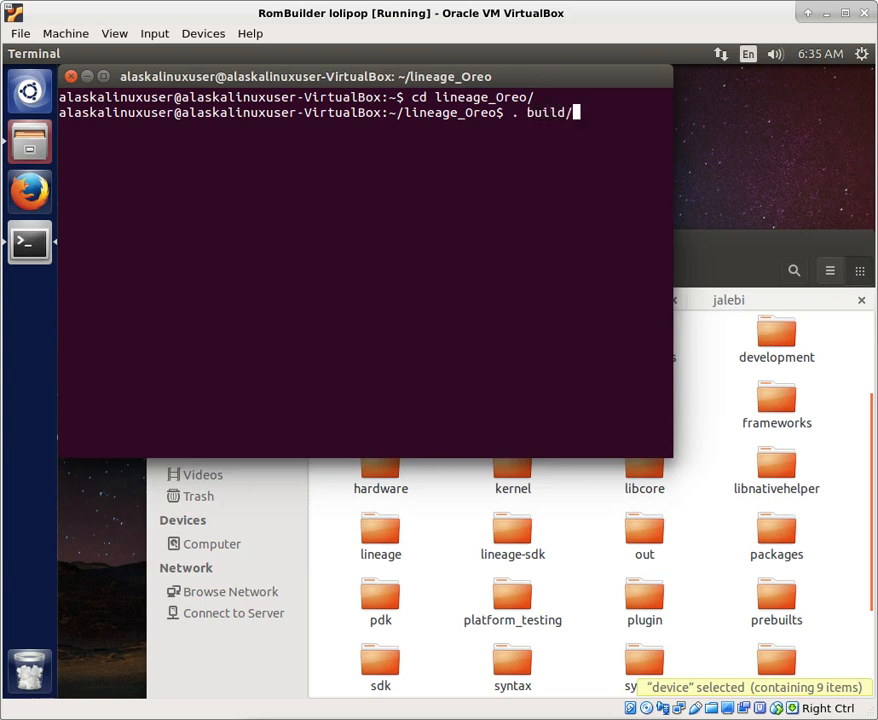
{"action": "type", "text": "envsetup.sh"}
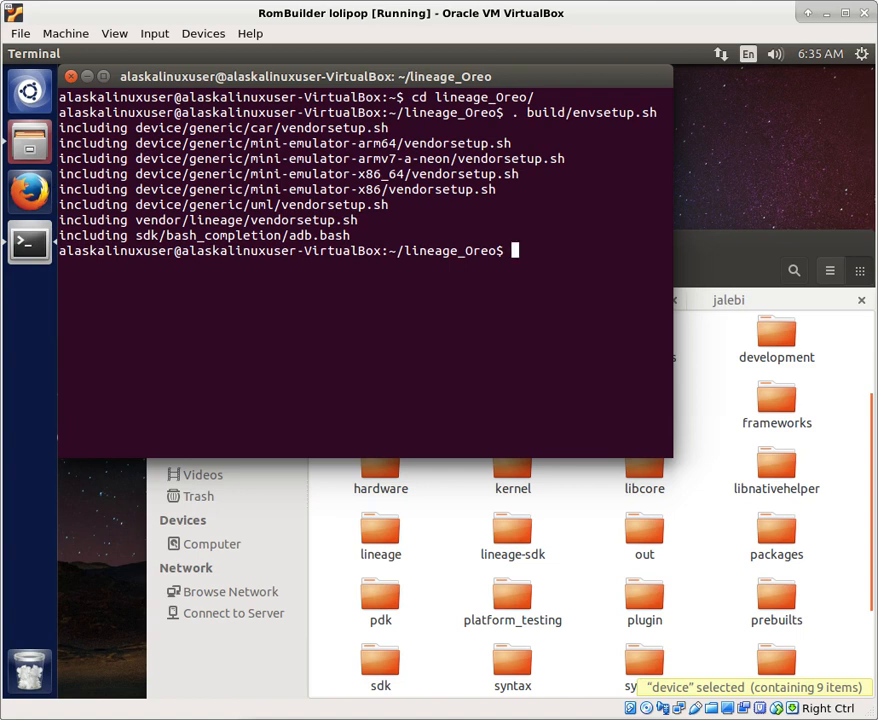
{"action": "type", "text": "b"}
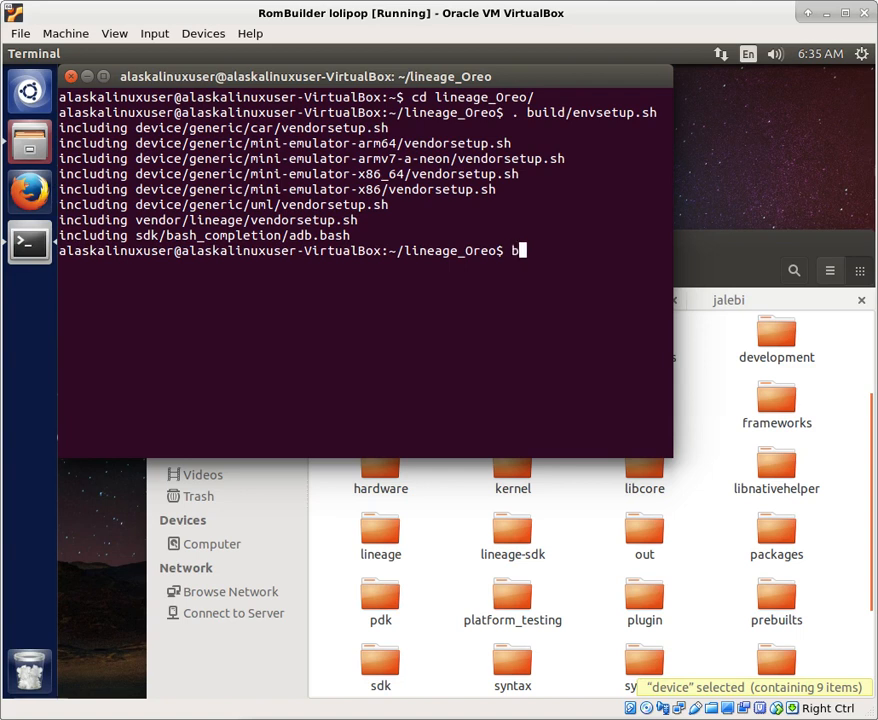
{"action": "type", "text": "runch"}
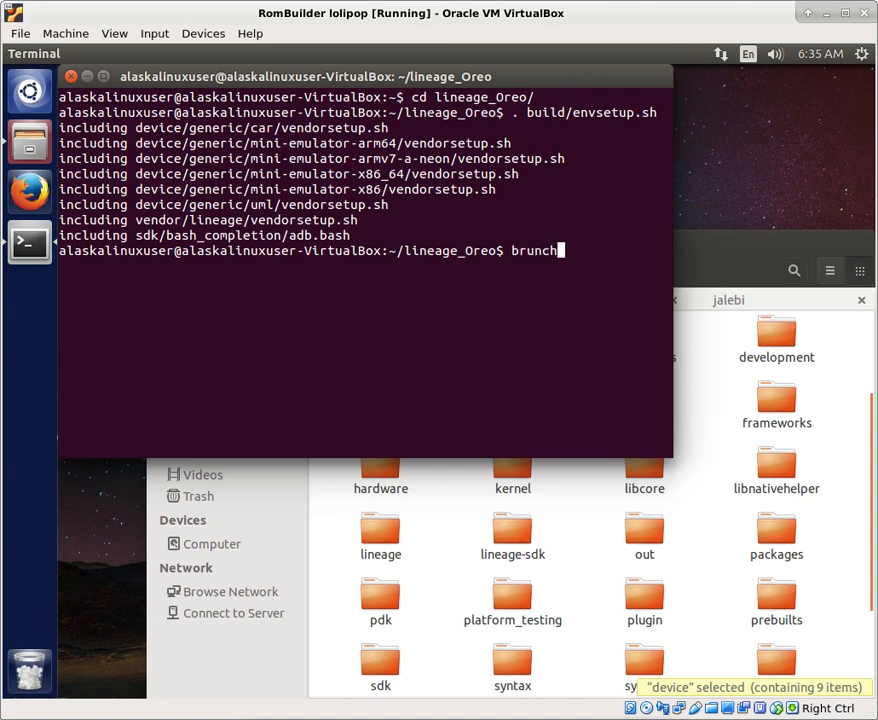
{"action": "type", "text": "lineage"}
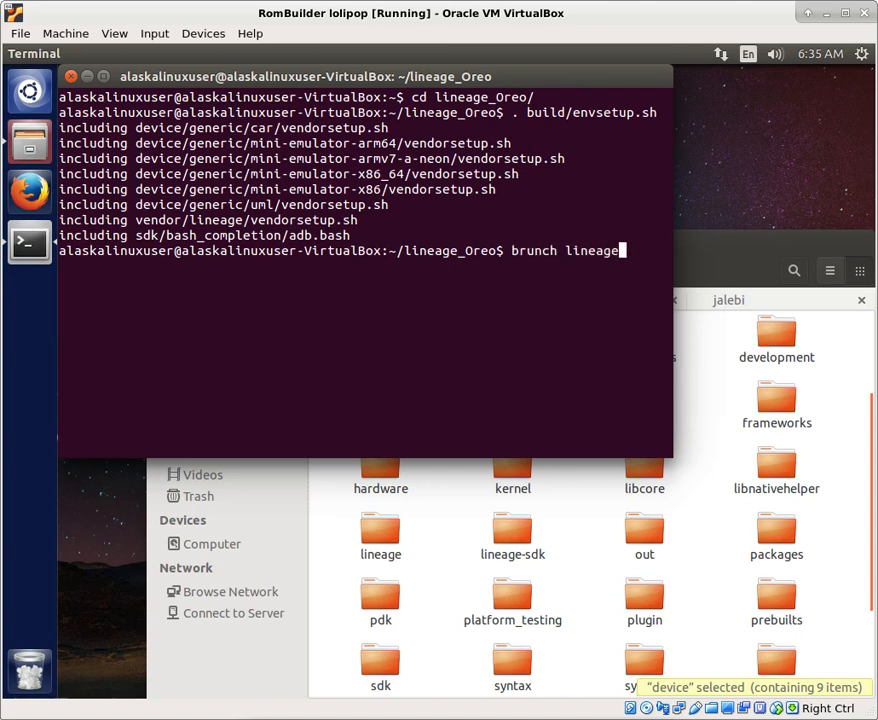
{"action": "type", "text": "_life_xl-"}
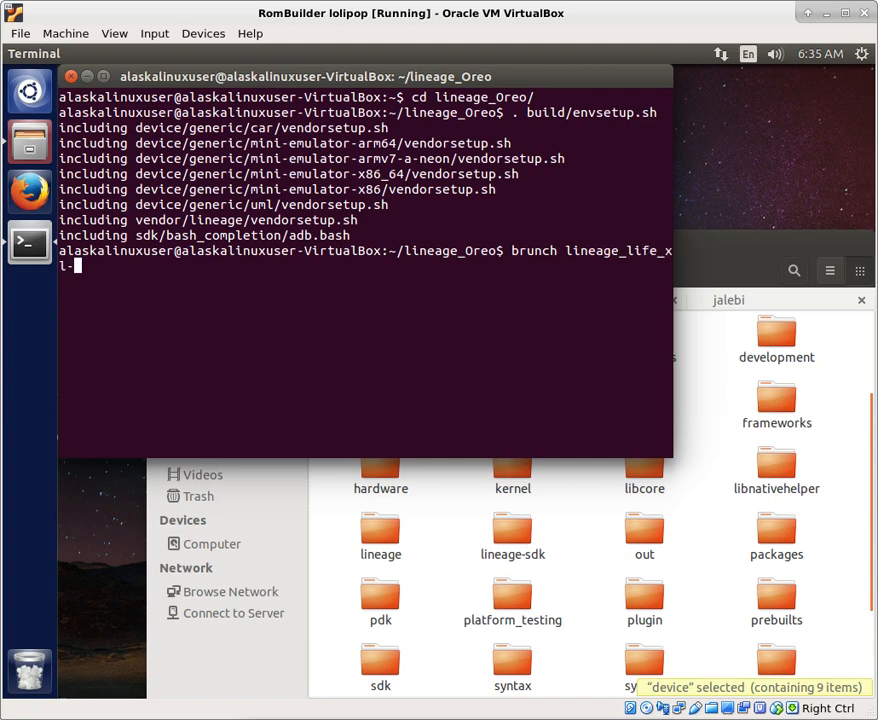
{"action": "type", "text": "eng"}
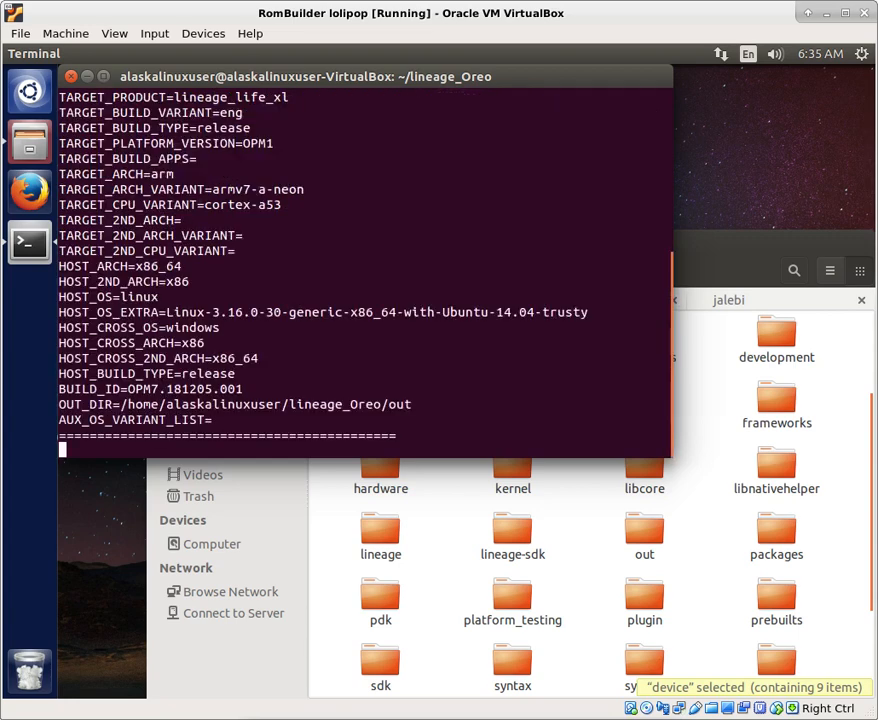
{"action": "mouse_move", "coordinate": [494, 374]}
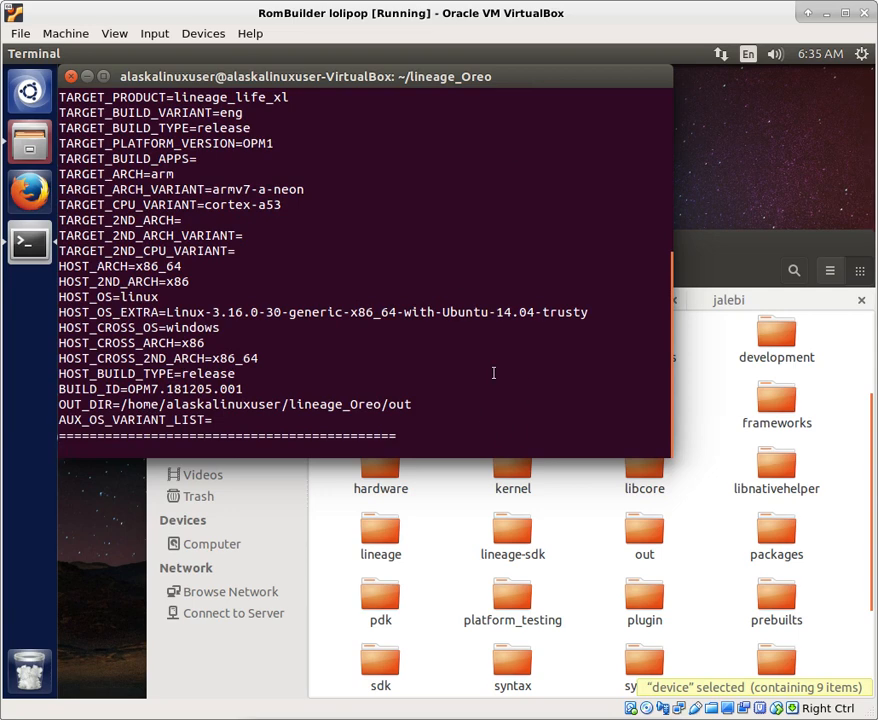
Run brunch lineage_life_xl-eng and review the printed arm / 8.1.0 build configuration
{"action": "key", "text": "Return"}
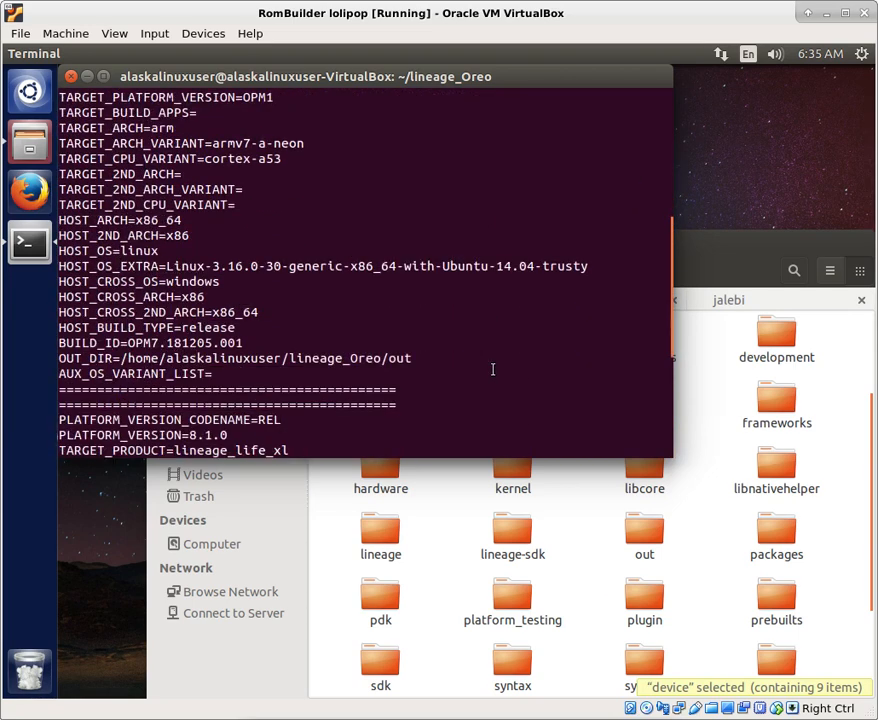
{"action": "scroll", "scroll_direction": "down", "scroll_amount": 3}
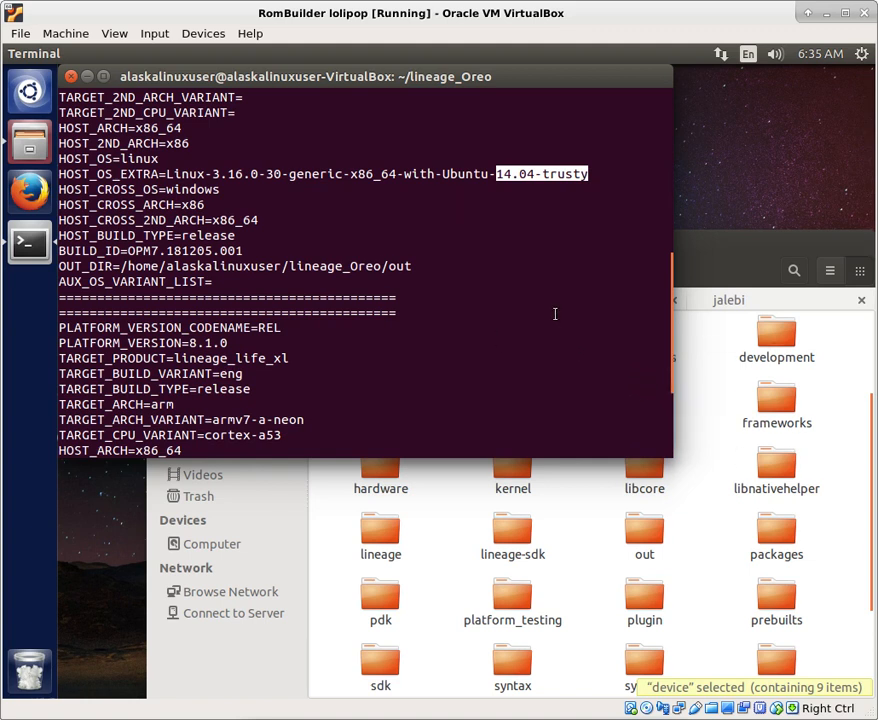
{"action": "mouse_move", "coordinate": [436, 284]}
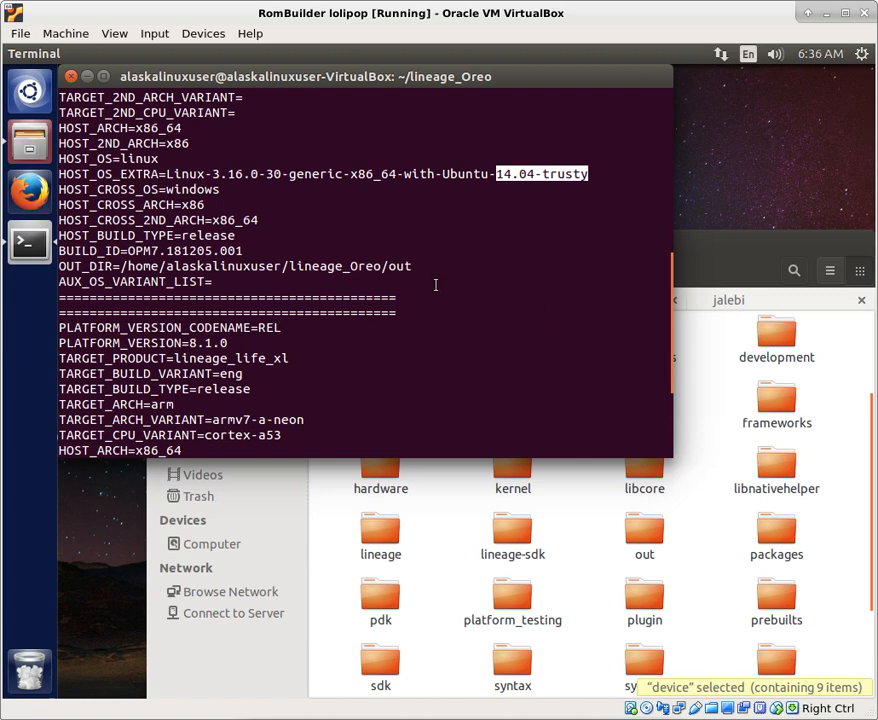